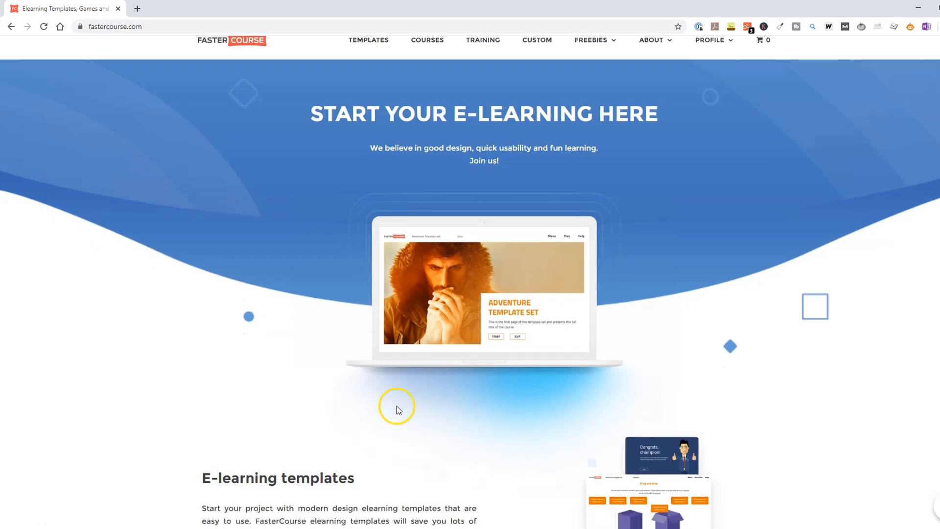
Step: From the FasterCourse home page reach the Articulate Storyline templates catalogue via E-learning templates
{"action": "scroll", "scroll_direction": "down", "scroll_amount": 3}
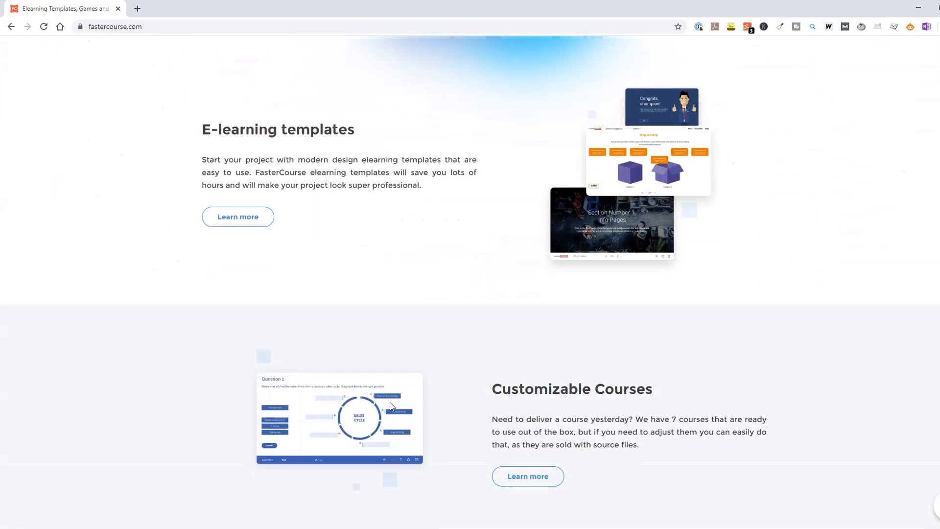
{"action": "scroll", "scroll_direction": "down", "scroll_amount": 3}
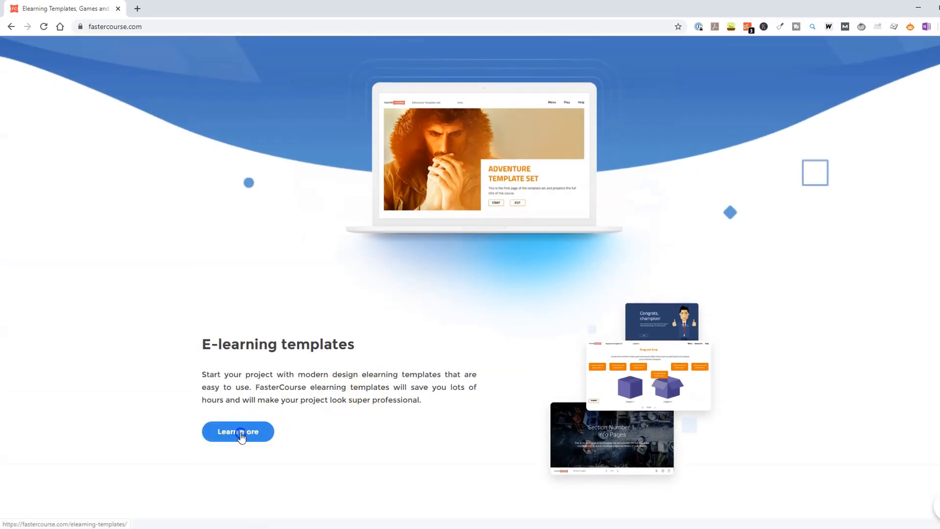
{"action": "left_click", "coordinate": [237, 431]}
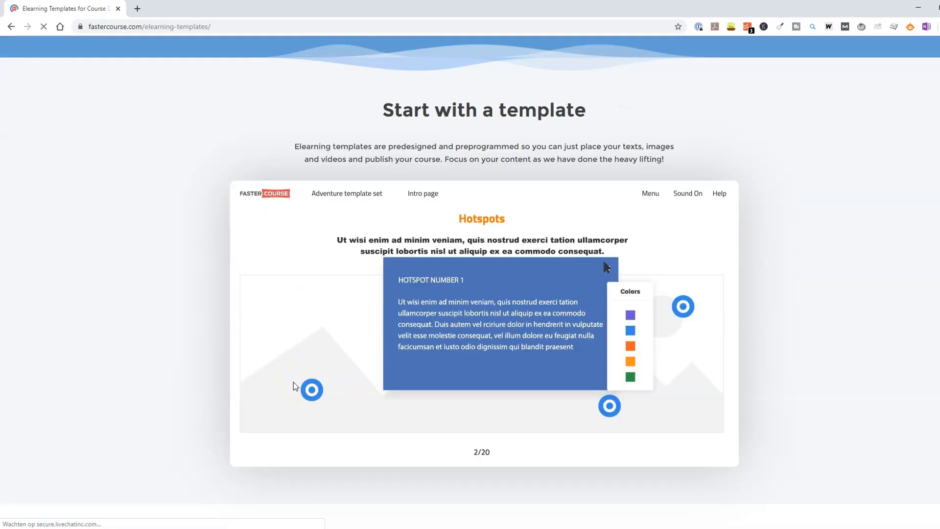
{"action": "scroll", "scroll_direction": "down", "scroll_amount": 3}
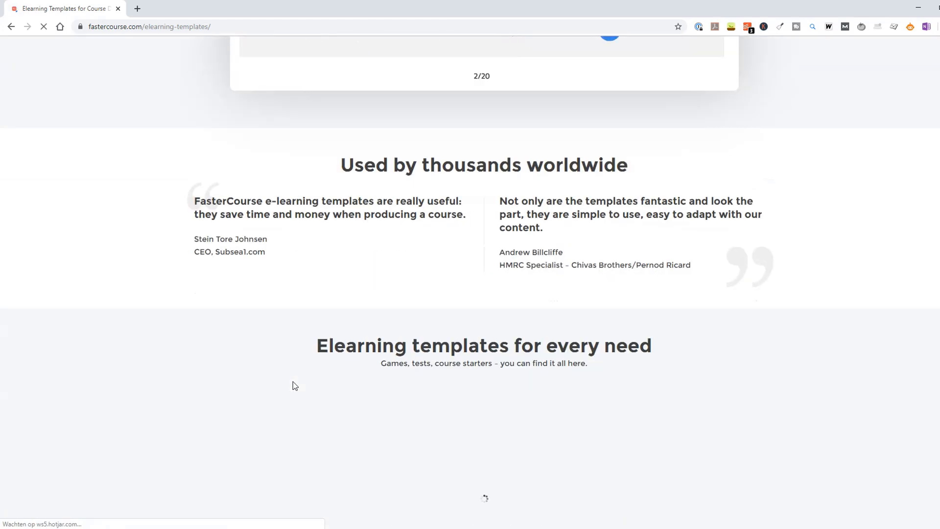
{"action": "scroll", "scroll_direction": "down", "scroll_amount": 3}
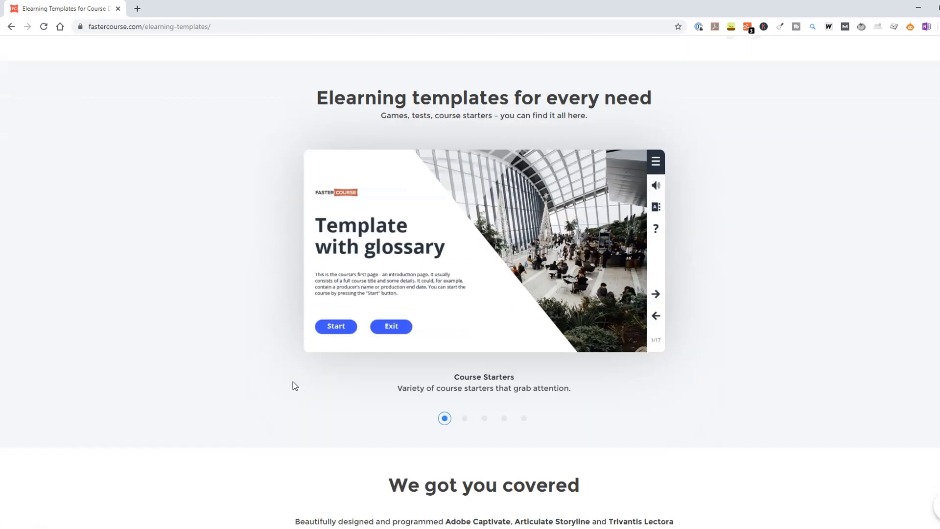
{"action": "scroll", "scroll_direction": "down", "scroll_amount": 3}
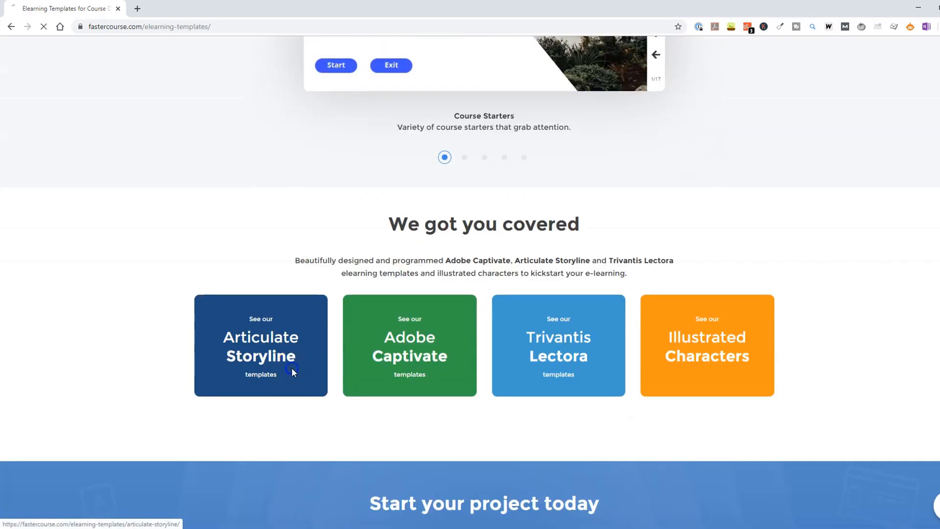
{"action": "left_click", "coordinate": [260, 346]}
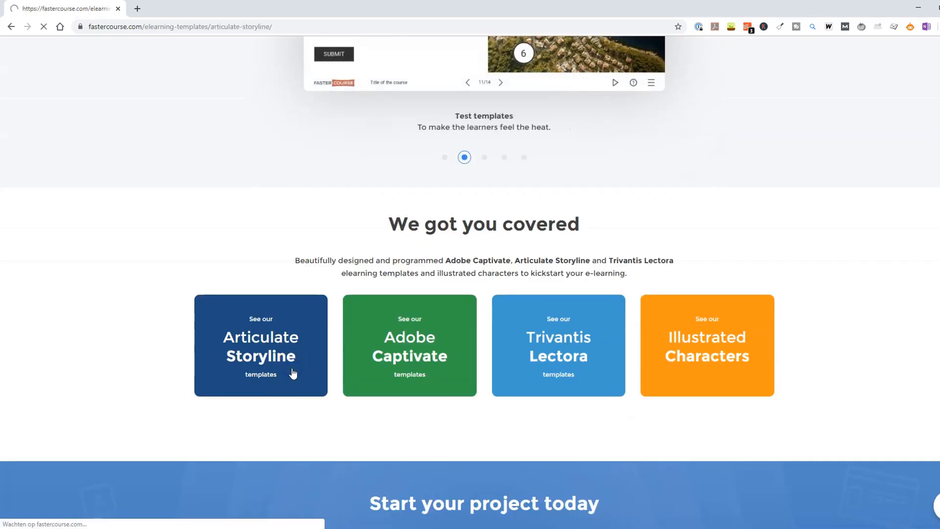
{"action": "left_click", "coordinate": [260, 345]}
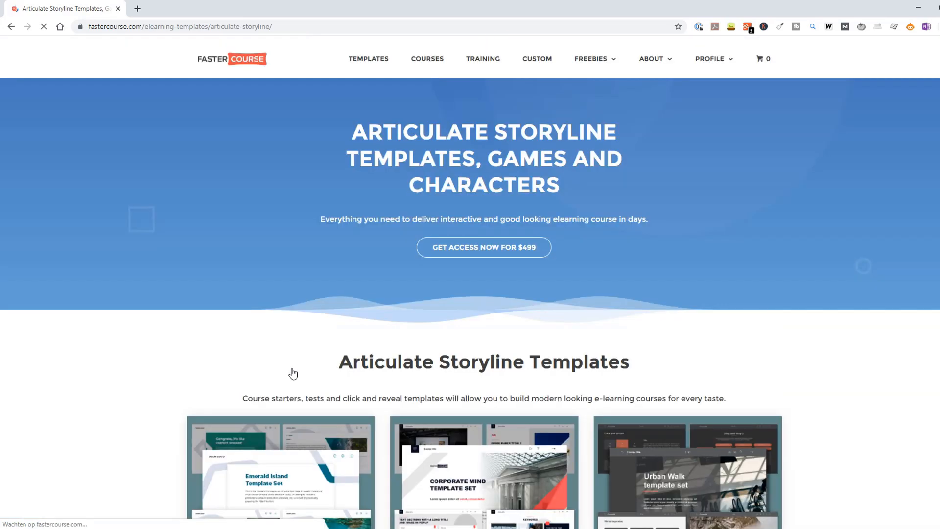
Step: Browse down through the grid of Storyline template sets
{"action": "scroll", "scroll_direction": "down", "scroll_amount": 3}
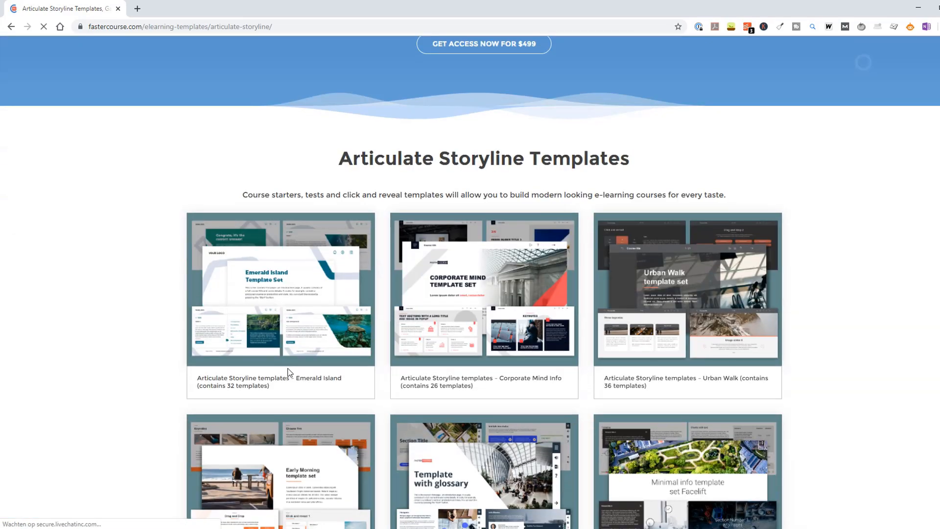
{"action": "scroll", "scroll_direction": "down", "scroll_amount": 3}
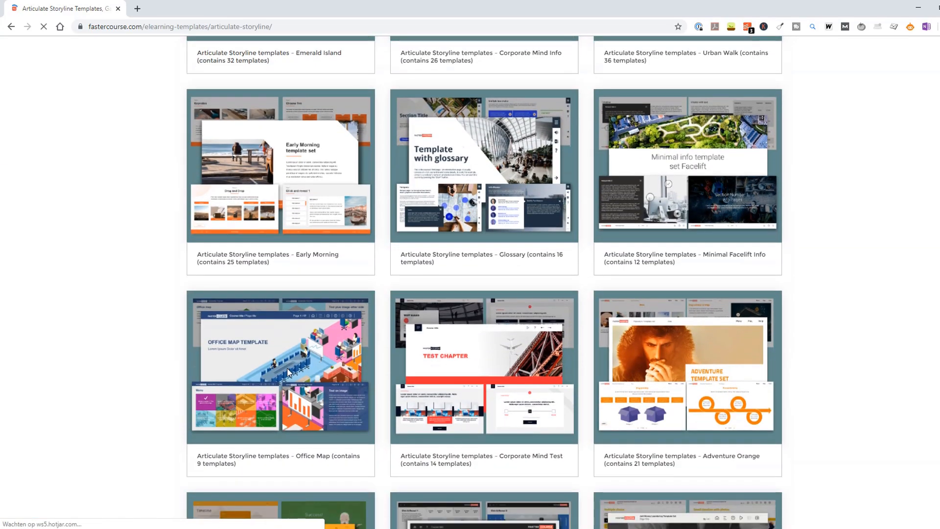
{"action": "scroll", "scroll_direction": "down", "scroll_amount": 3}
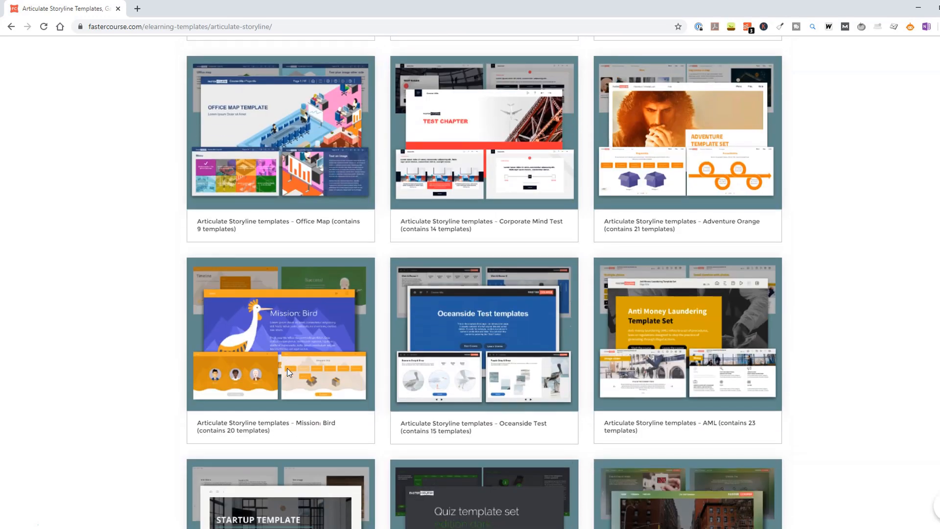
{"action": "scroll", "scroll_direction": "down", "scroll_amount": 3}
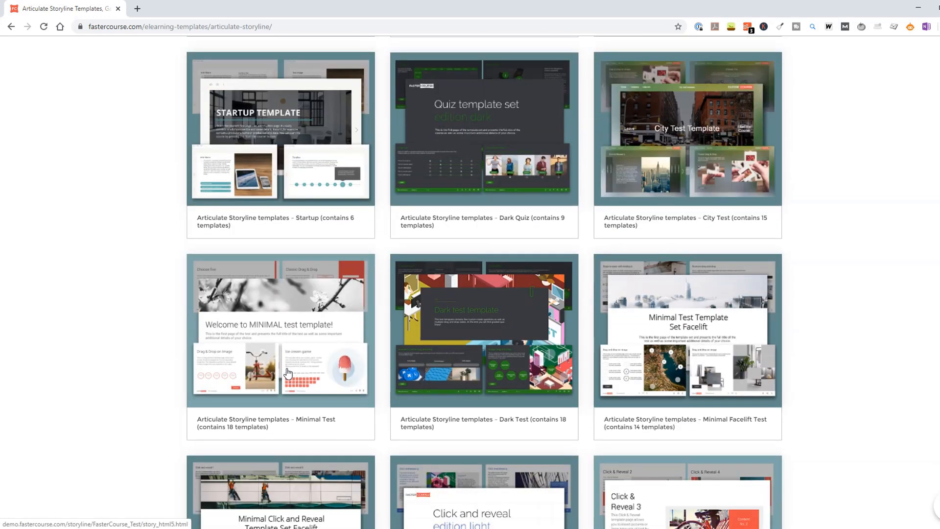
{"action": "scroll", "scroll_direction": "down", "scroll_amount": 3}
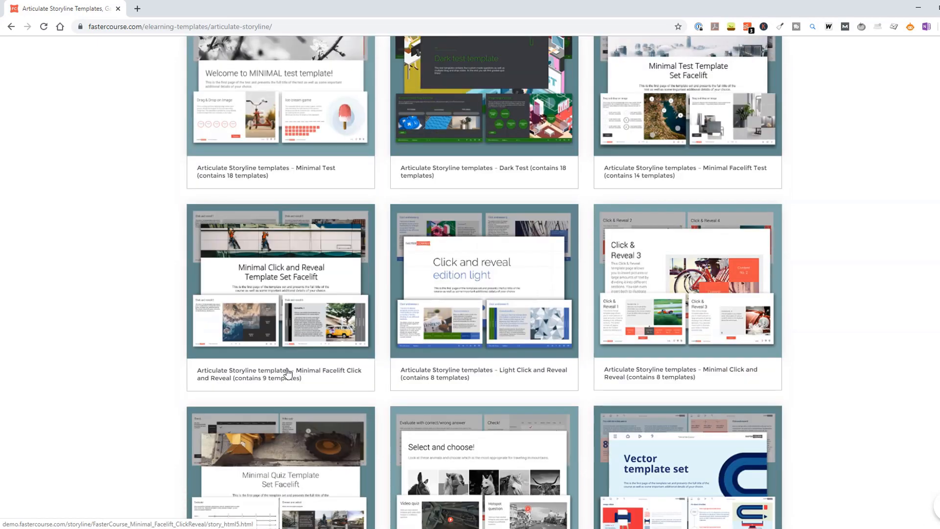
{"action": "scroll", "scroll_direction": "down", "scroll_amount": 3}
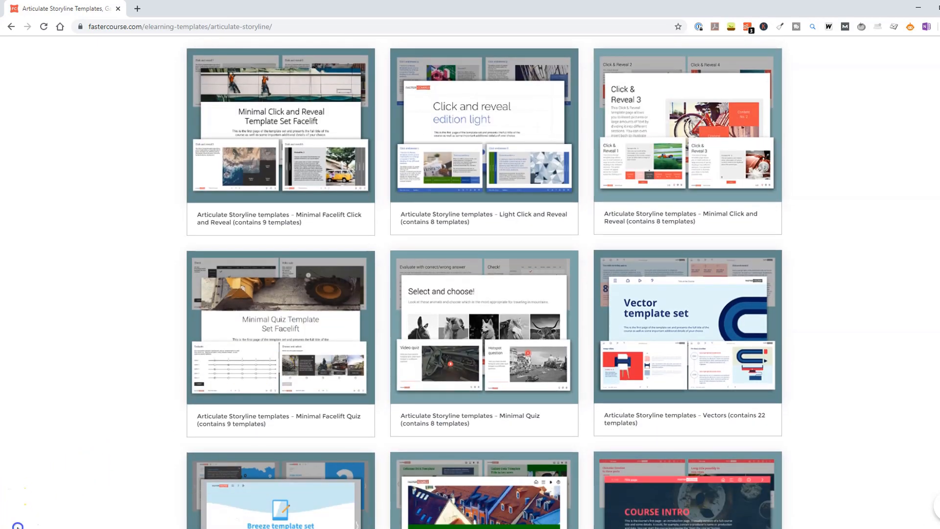
{"action": "scroll", "scroll_direction": "down", "scroll_amount": 3}
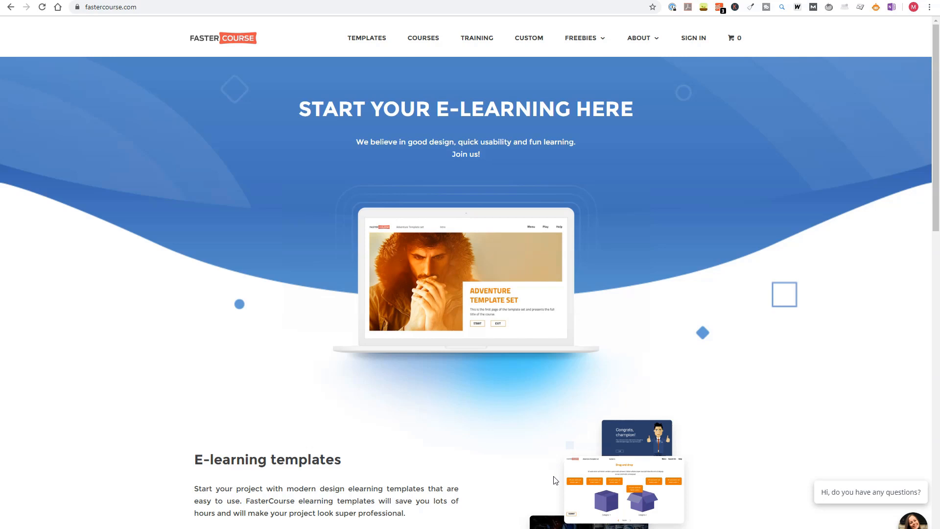
{"action": "scroll", "scroll_direction": "down", "scroll_amount": 3}
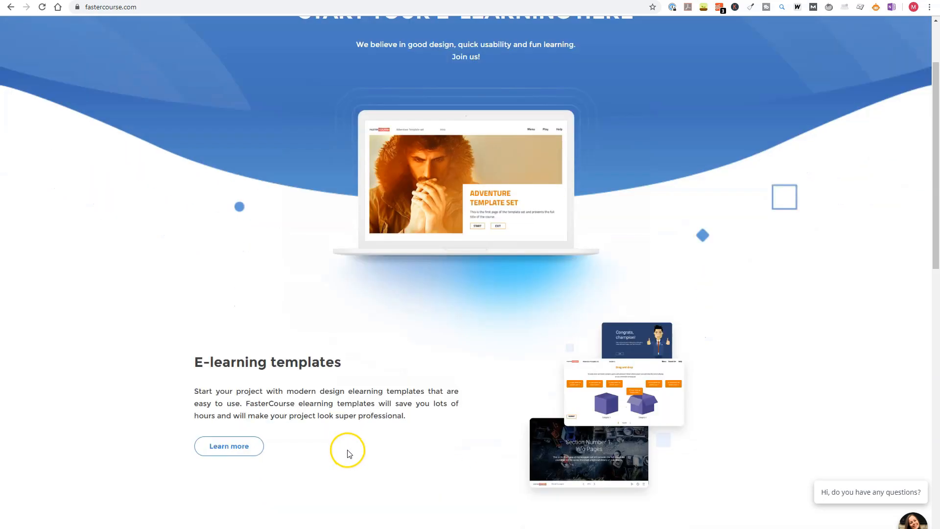
{"action": "scroll", "scroll_direction": "down", "scroll_amount": 3}
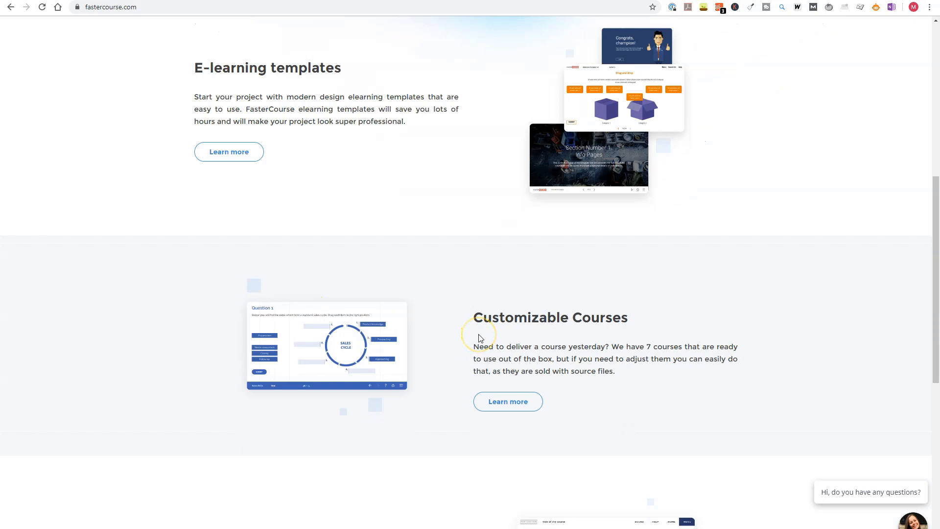
{"action": "mouse_move", "coordinate": [479, 338]}
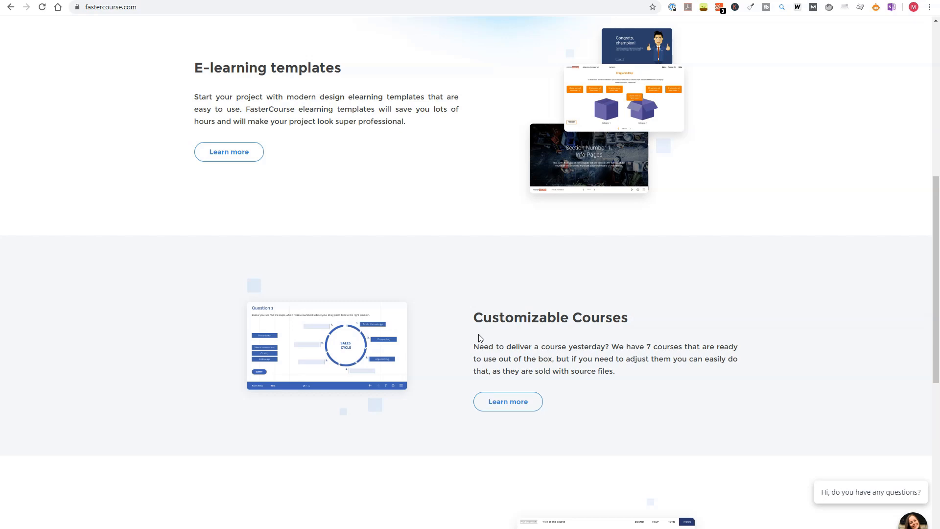
{"action": "scroll", "scroll_direction": "down", "scroll_amount": 3}
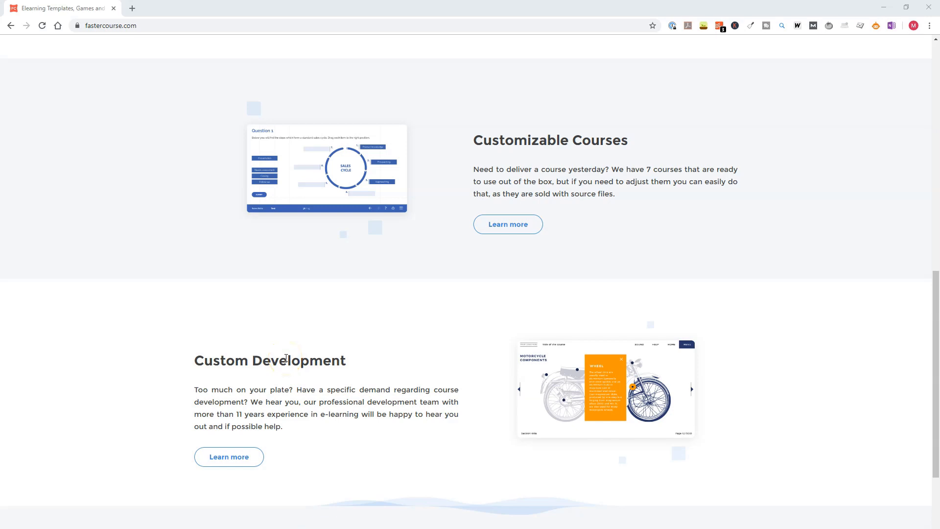
{"action": "scroll", "scroll_direction": "up", "scroll_amount": 3}
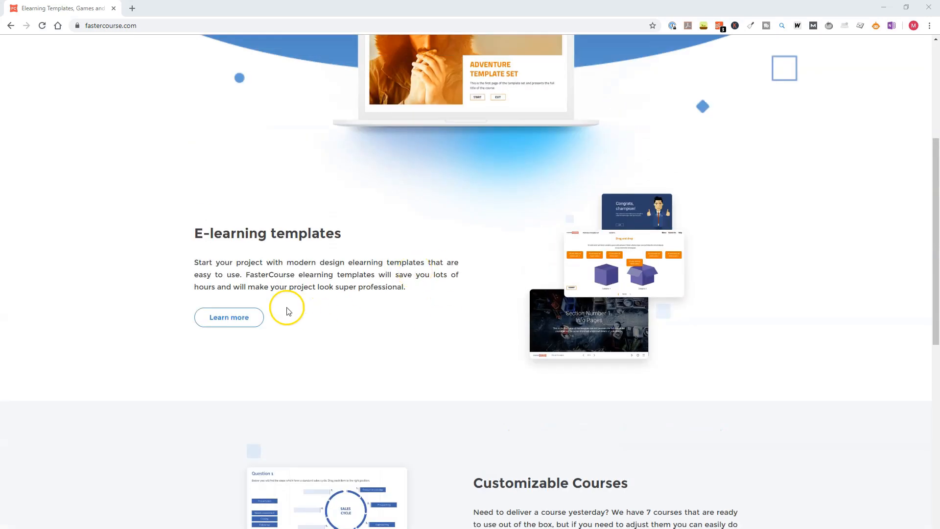
Step: Return to the Articulate Storyline templates page from the e-learning templates page
{"action": "left_click", "coordinate": [228, 317]}
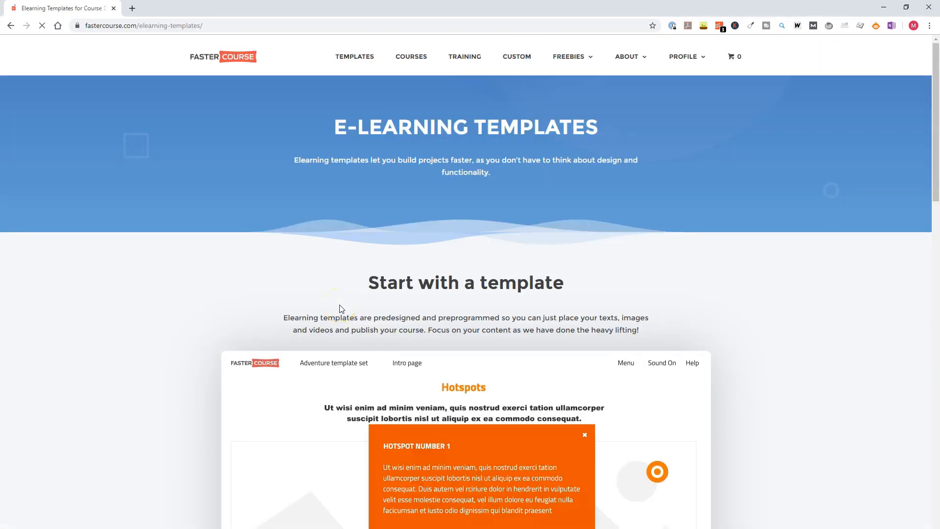
{"action": "scroll", "scroll_direction": "down", "scroll_amount": 3}
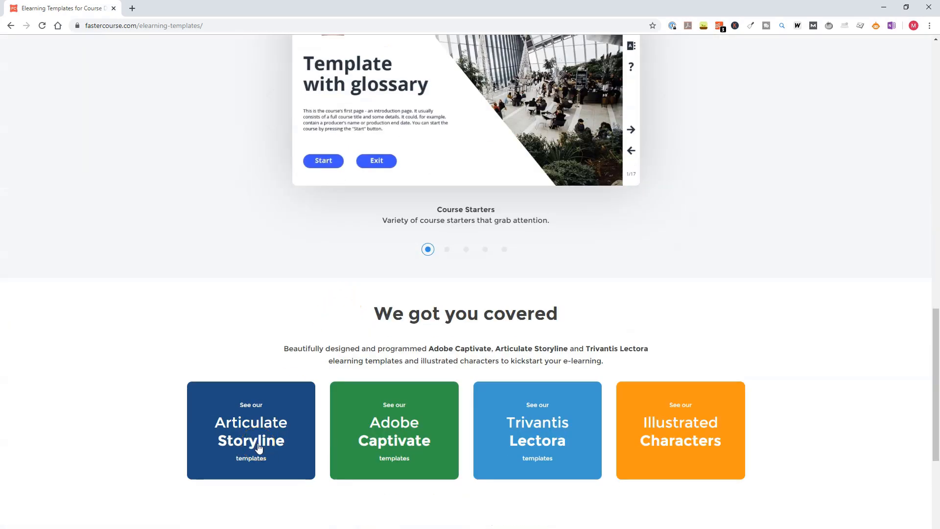
{"action": "left_click", "coordinate": [447, 248]}
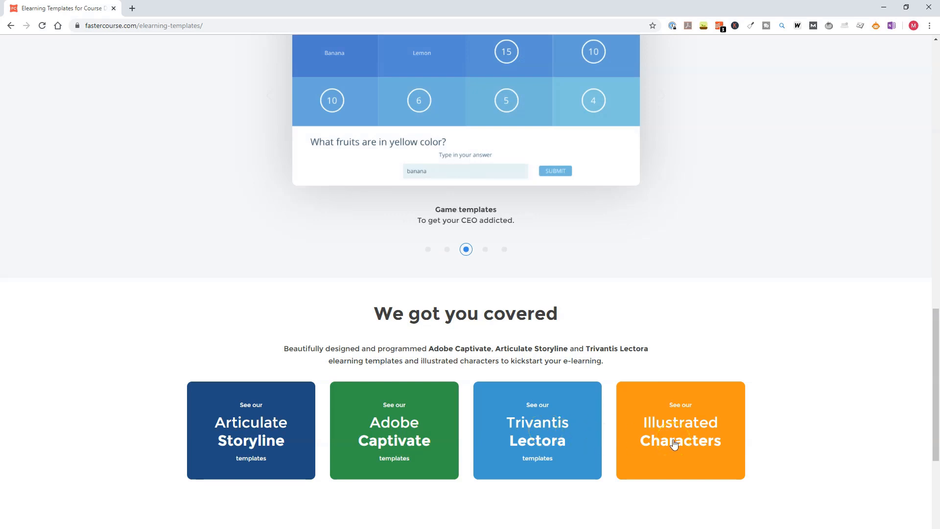
{"action": "left_click", "coordinate": [485, 250]}
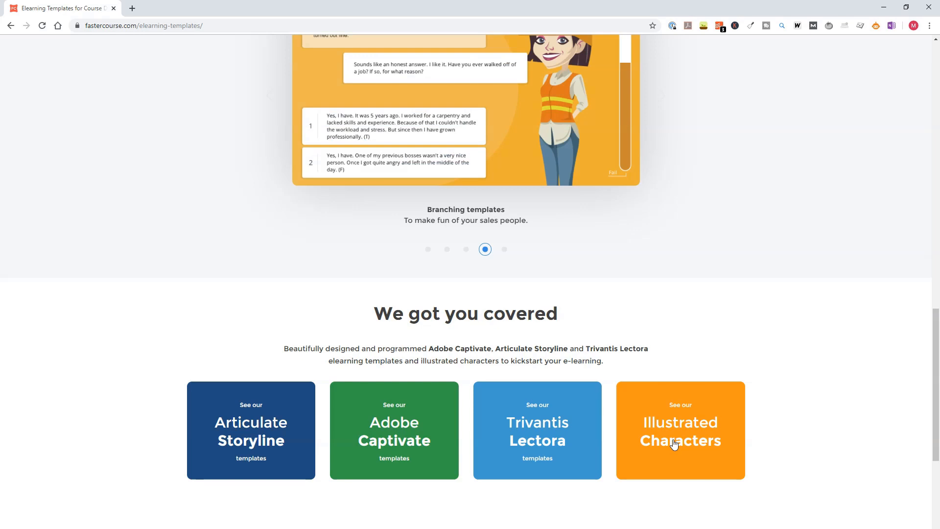
{"action": "left_click", "coordinate": [251, 430]}
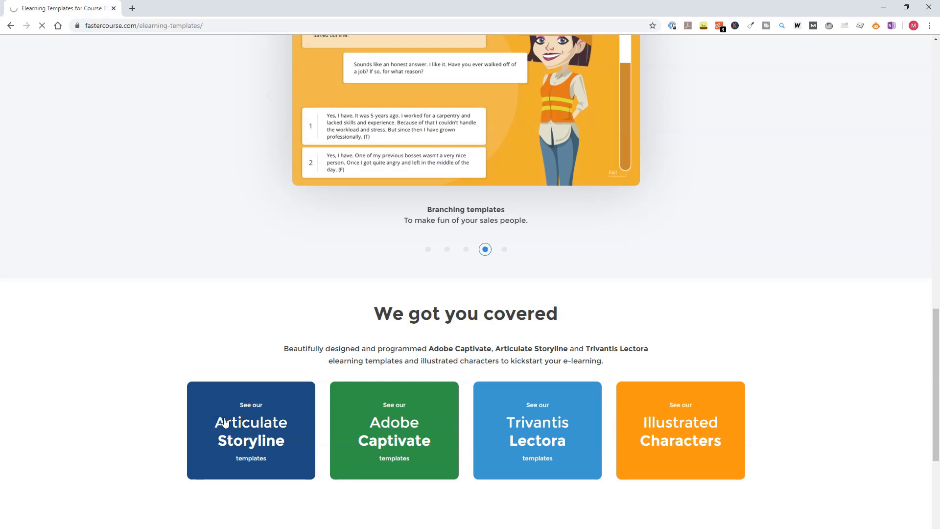
{"action": "left_click", "coordinate": [251, 430]}
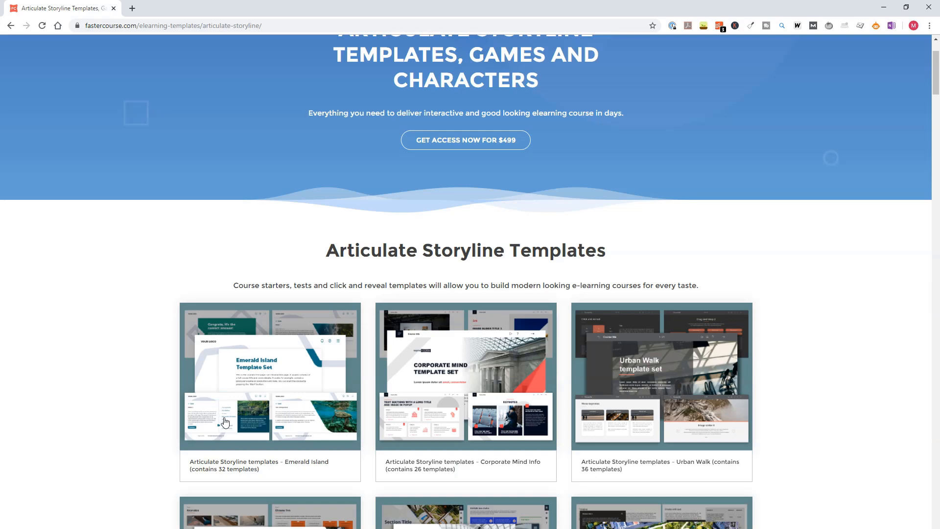
Step: Look over the template sets and launch the Early Morning template demo
{"action": "scroll", "scroll_direction": "down", "scroll_amount": 3}
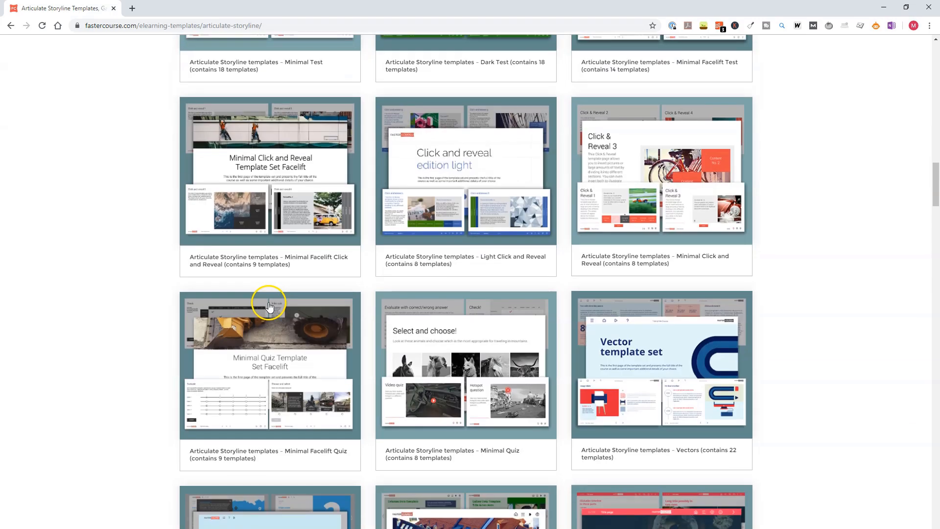
{"action": "scroll", "scroll_direction": "down", "scroll_amount": 3}
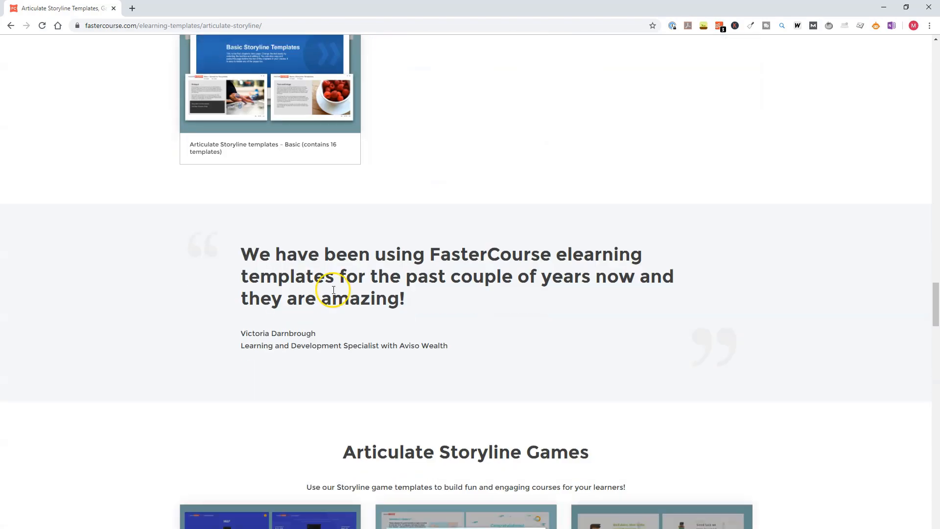
{"action": "scroll", "scroll_direction": "down", "scroll_amount": 3}
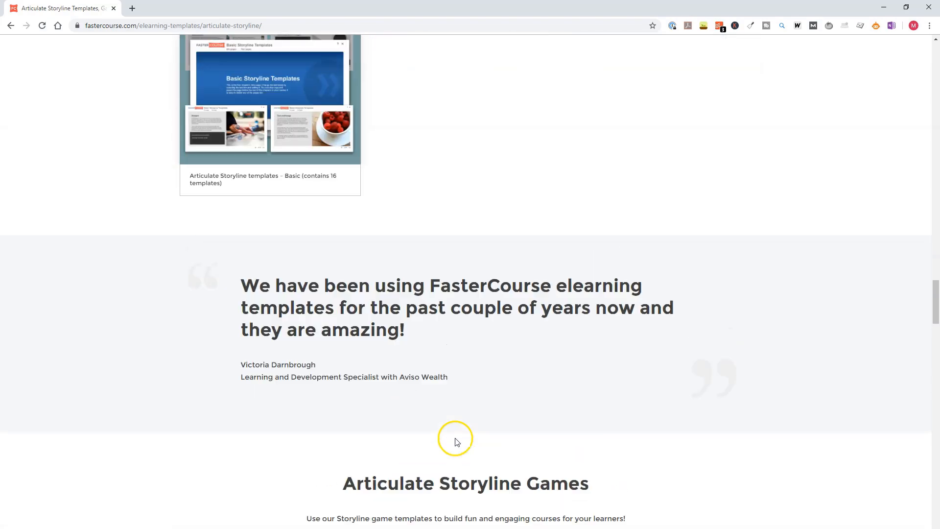
{"action": "scroll", "scroll_direction": "down", "scroll_amount": 3}
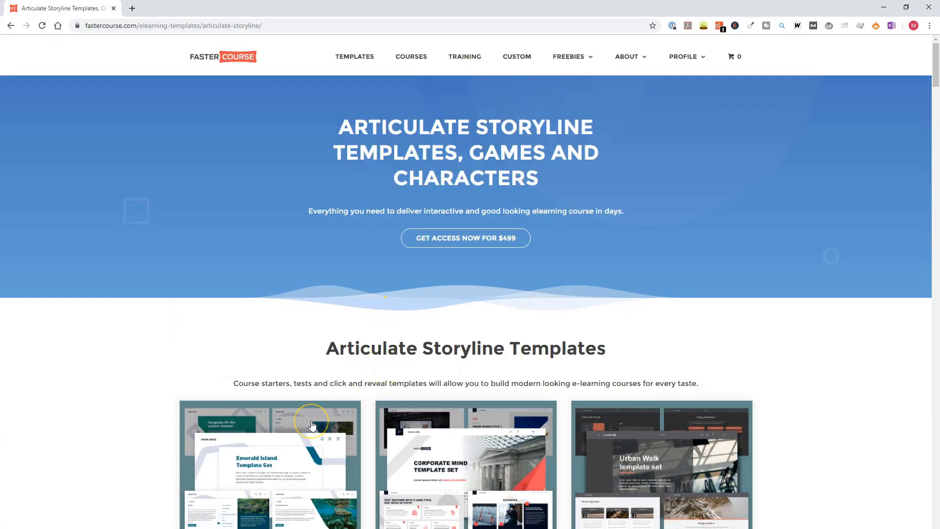
{"action": "scroll", "scroll_direction": "down", "scroll_amount": 3}
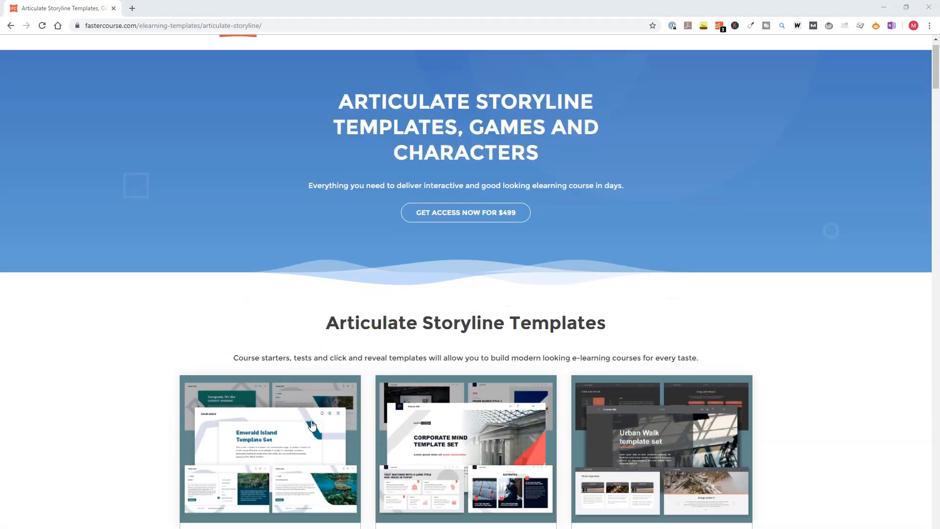
{"action": "scroll", "scroll_direction": "down", "scroll_amount": 3}
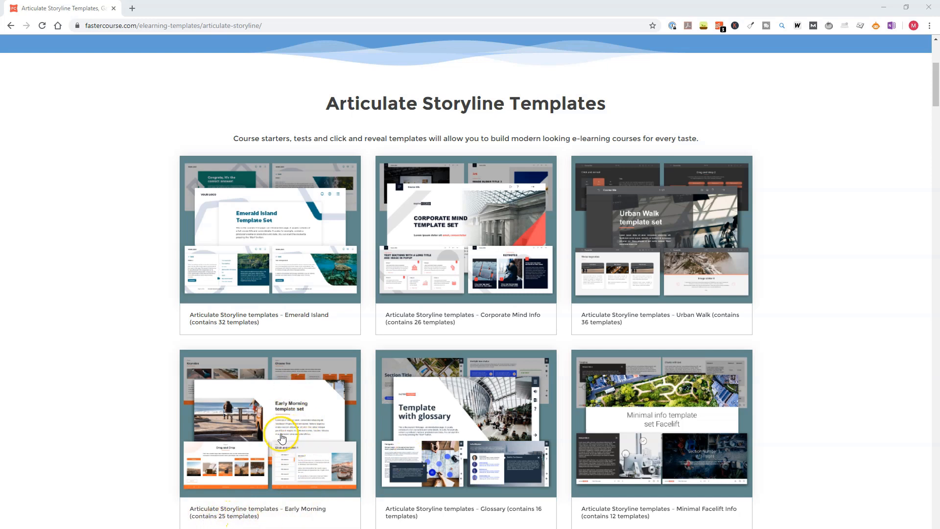
{"action": "left_click", "coordinate": [271, 422]}
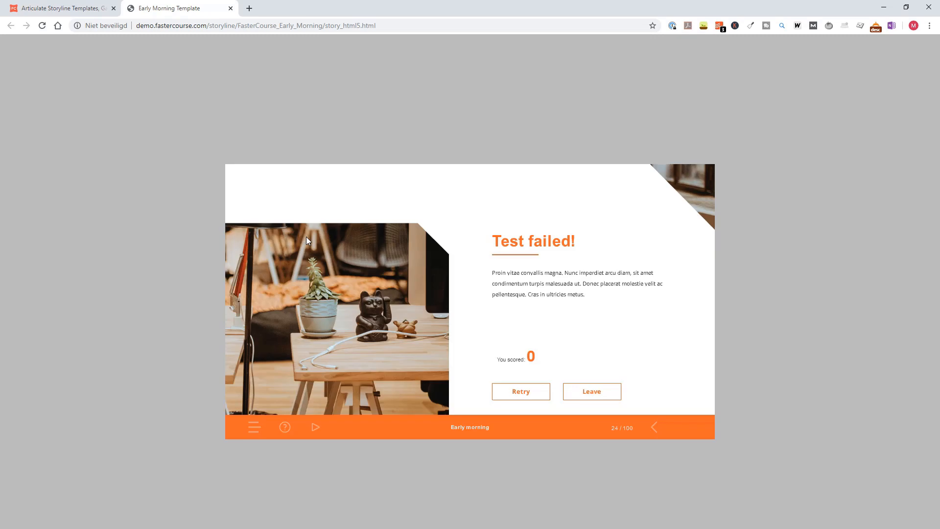
Step: Restart the Early Morning course at its title slide and advance to slide 2
{"action": "left_click", "coordinate": [253, 427]}
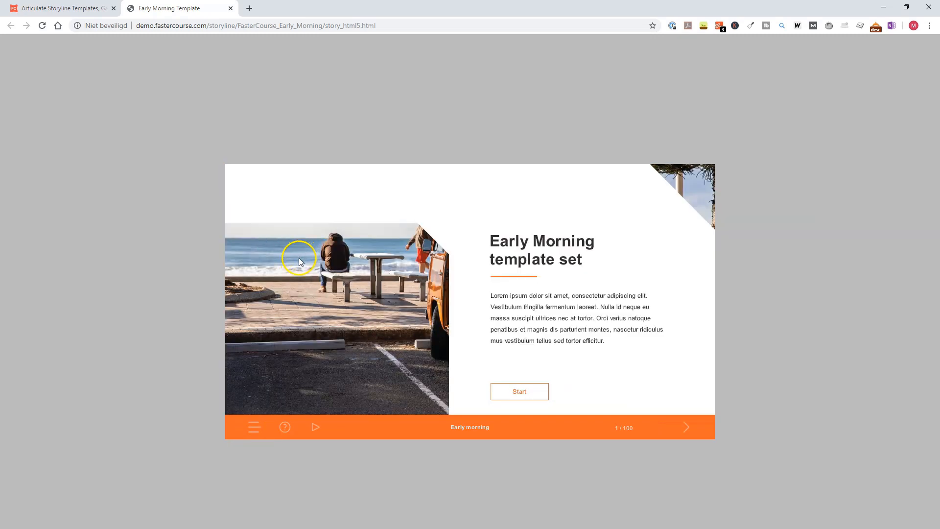
{"action": "mouse_move", "coordinate": [348, 315]}
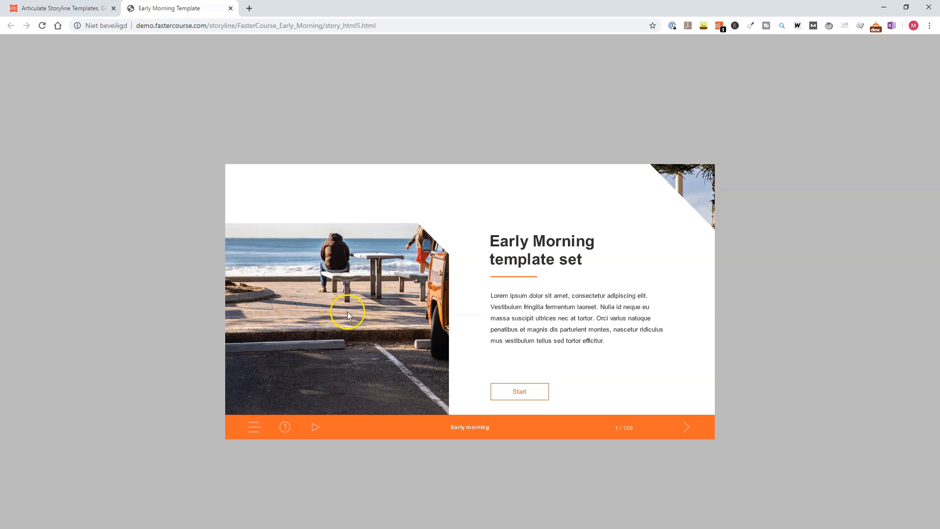
{"action": "mouse_move", "coordinate": [266, 434]}
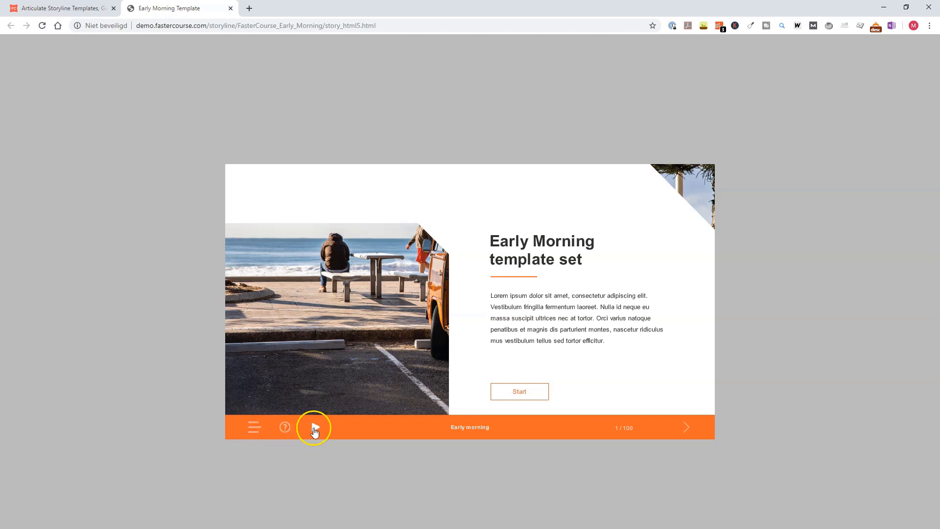
{"action": "mouse_move", "coordinate": [484, 428]}
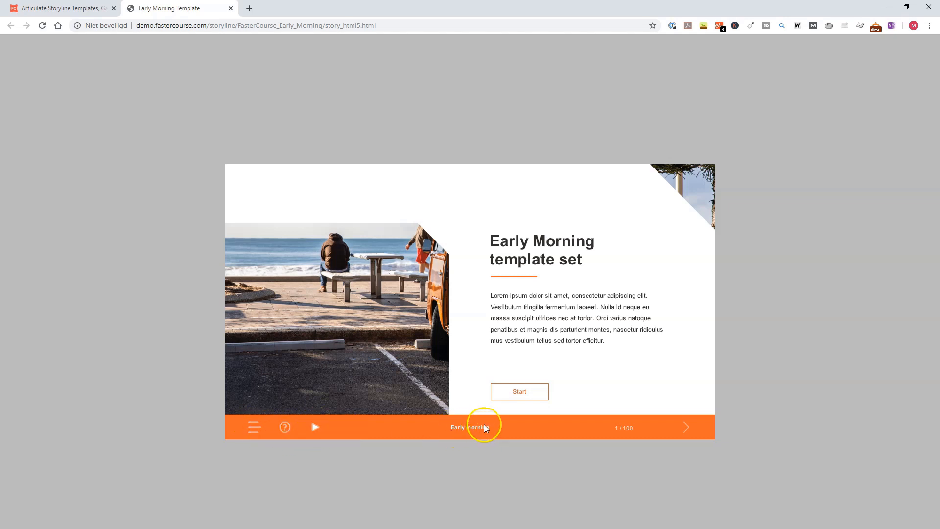
{"action": "mouse_move", "coordinate": [624, 432]}
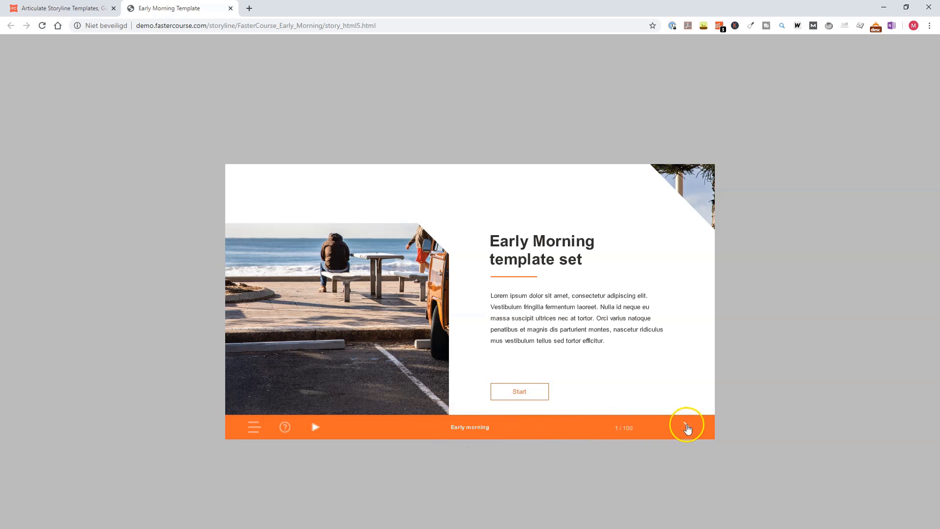
{"action": "left_click", "coordinate": [687, 427]}
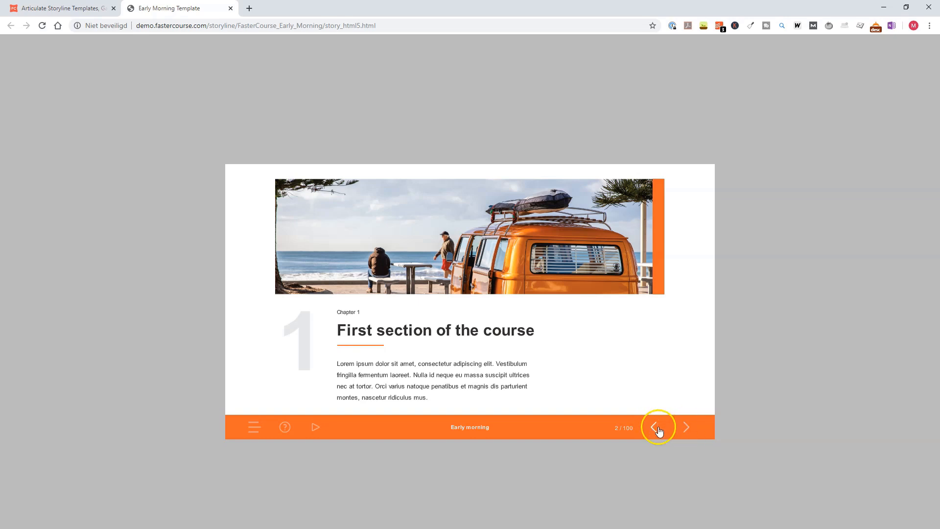
{"action": "mouse_move", "coordinate": [594, 428]}
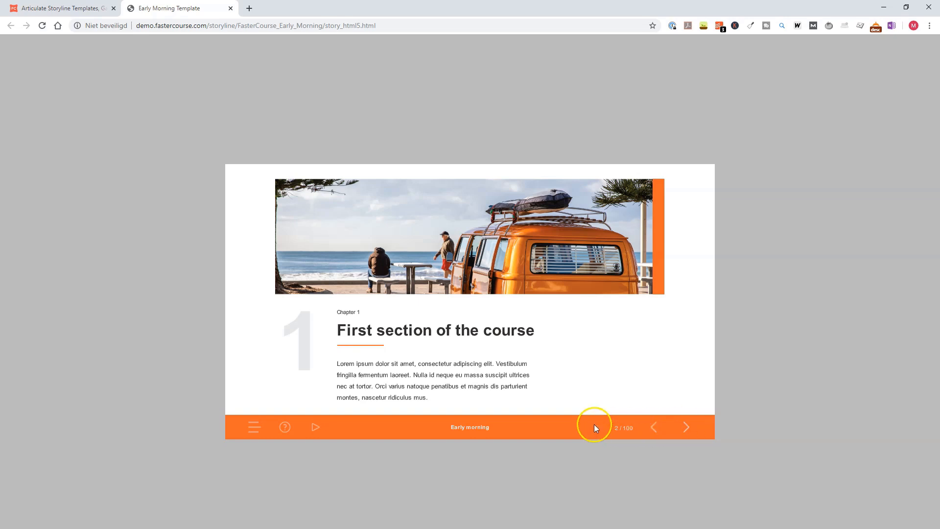
Step: Jump to the Text pages section and step through Image plus text and Only text to Keynotes
{"action": "left_click", "coordinate": [254, 427]}
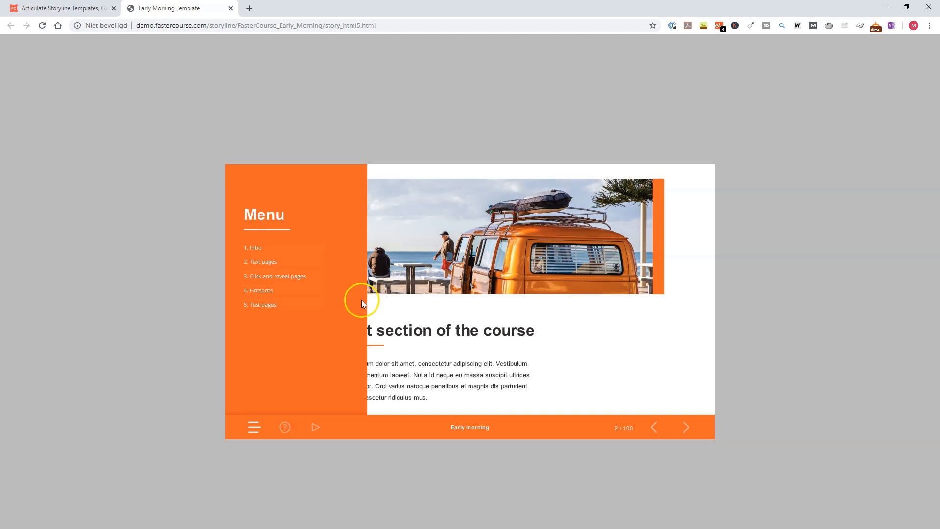
{"action": "mouse_move", "coordinate": [324, 276]}
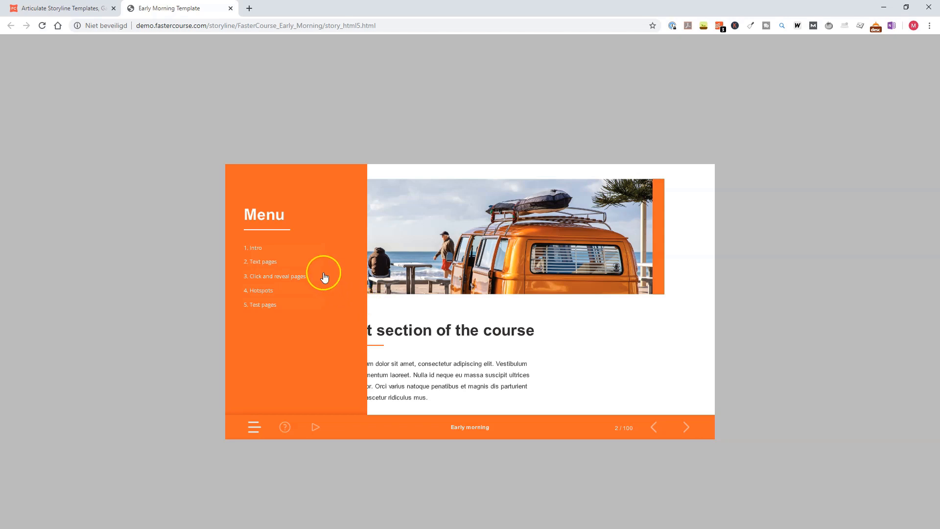
{"action": "left_click", "coordinate": [685, 427]}
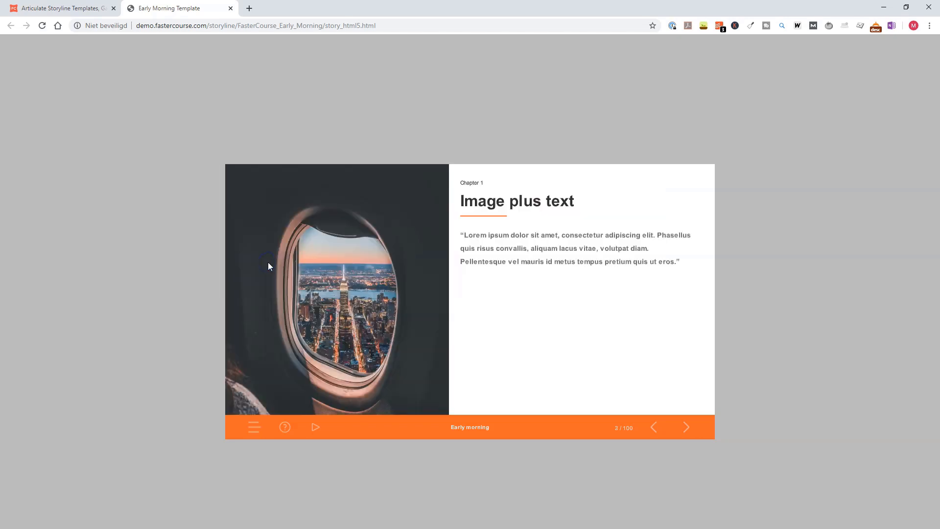
{"action": "left_click", "coordinate": [287, 293]}
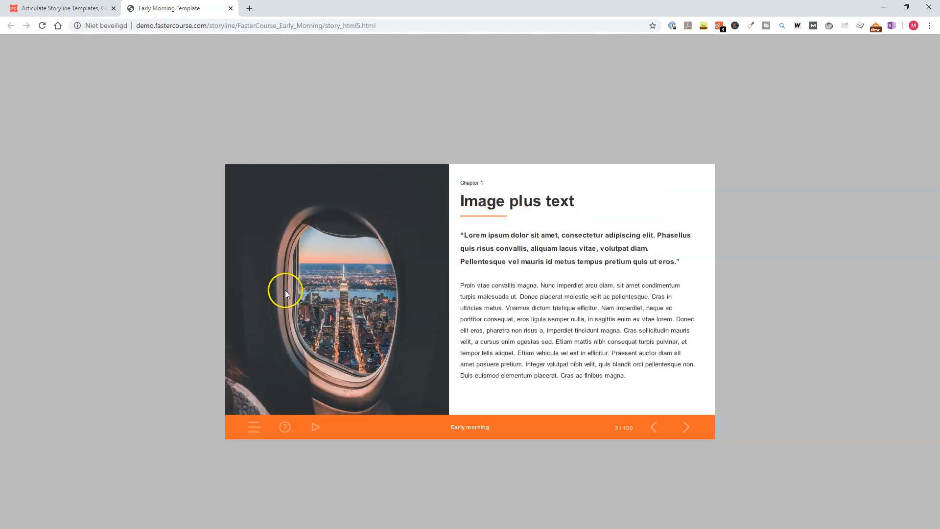
{"action": "mouse_move", "coordinate": [496, 200]}
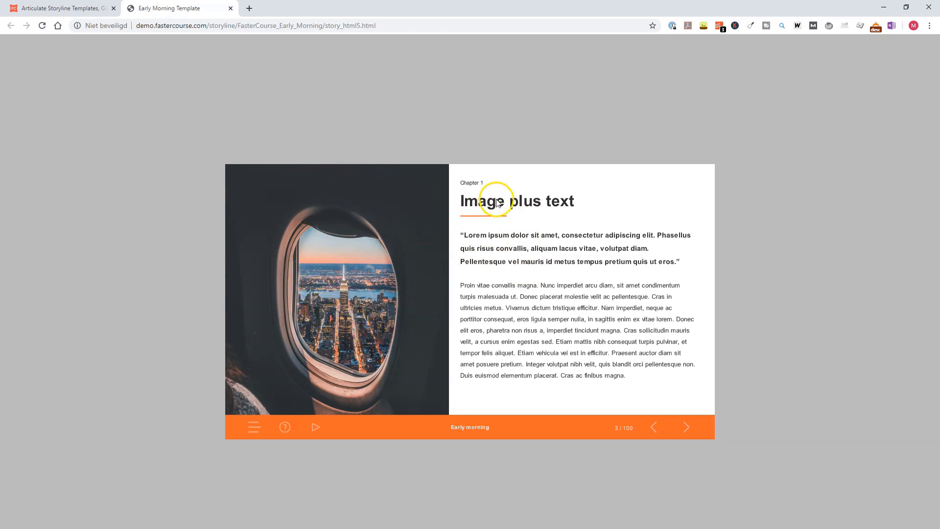
{"action": "left_click", "coordinate": [686, 427]}
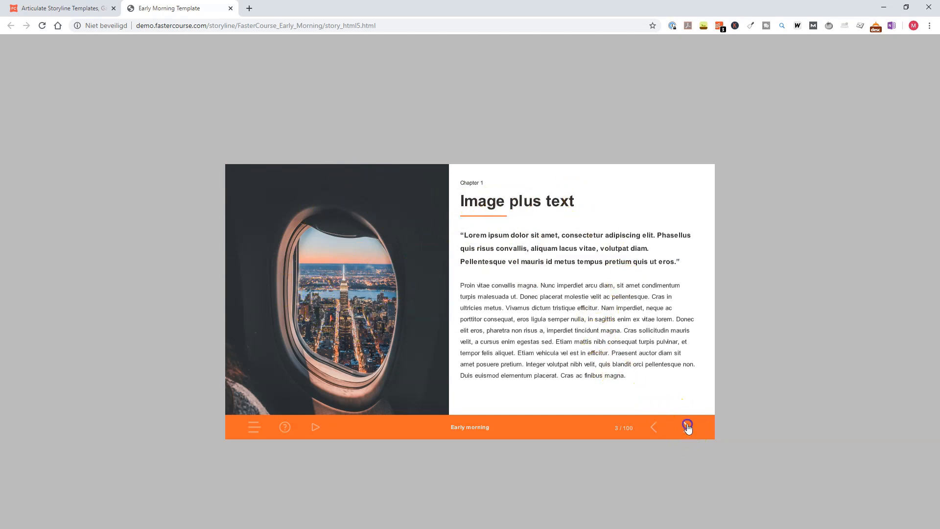
{"action": "left_click", "coordinate": [688, 427]}
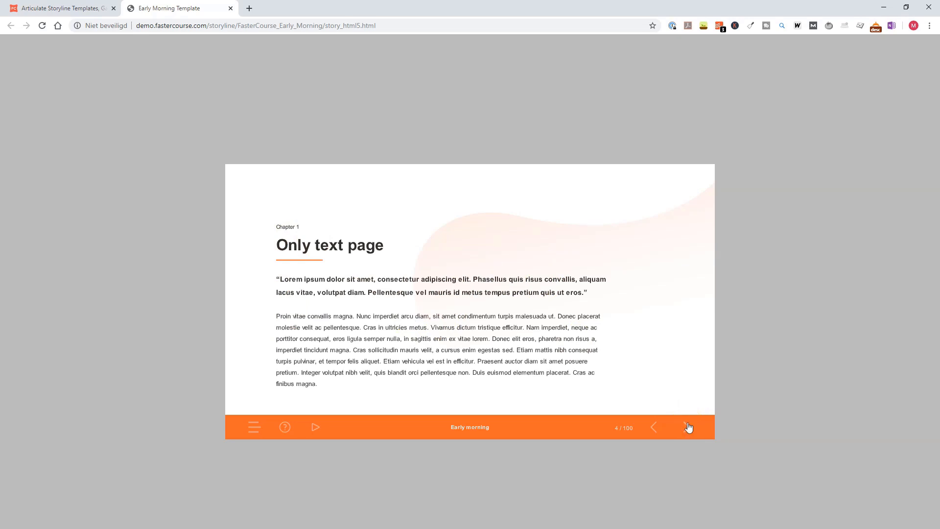
{"action": "left_click", "coordinate": [687, 427]}
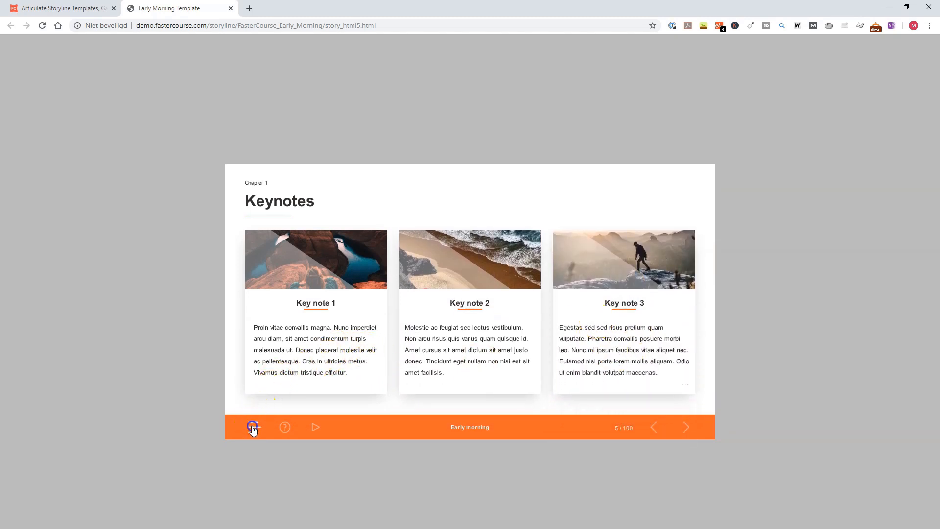
Step: Jump to the click and reveal pages, then reveal and close the 2008 entry on the Timeline slide
{"action": "left_click", "coordinate": [253, 427]}
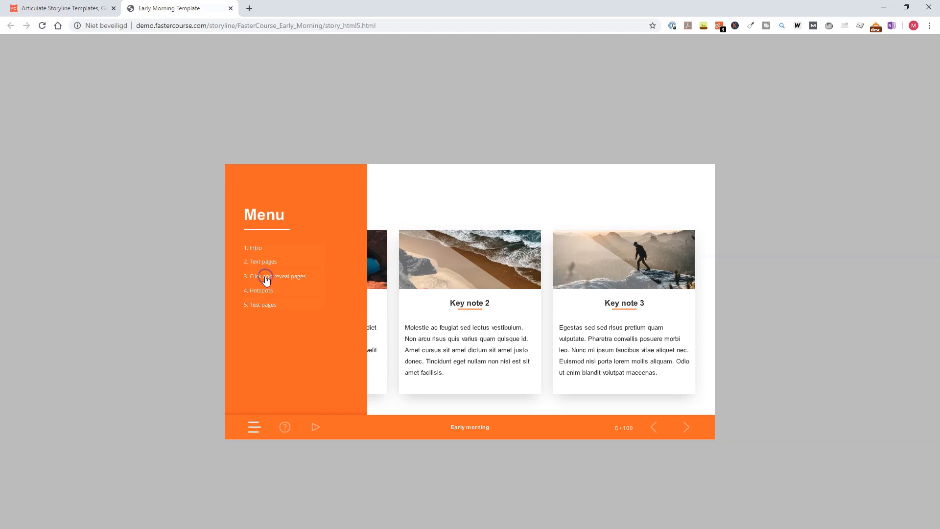
{"action": "left_click", "coordinate": [275, 277]}
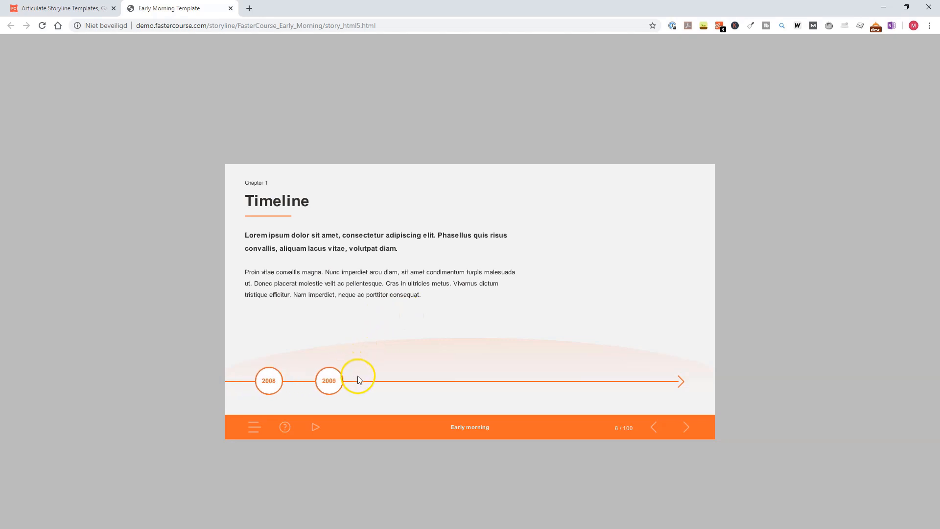
{"action": "left_click", "coordinate": [359, 380]}
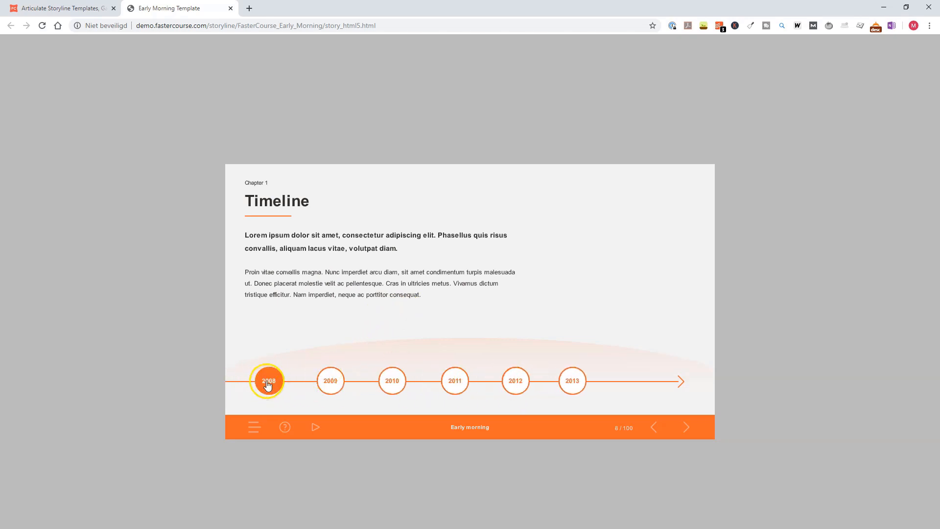
{"action": "left_click", "coordinate": [268, 381]}
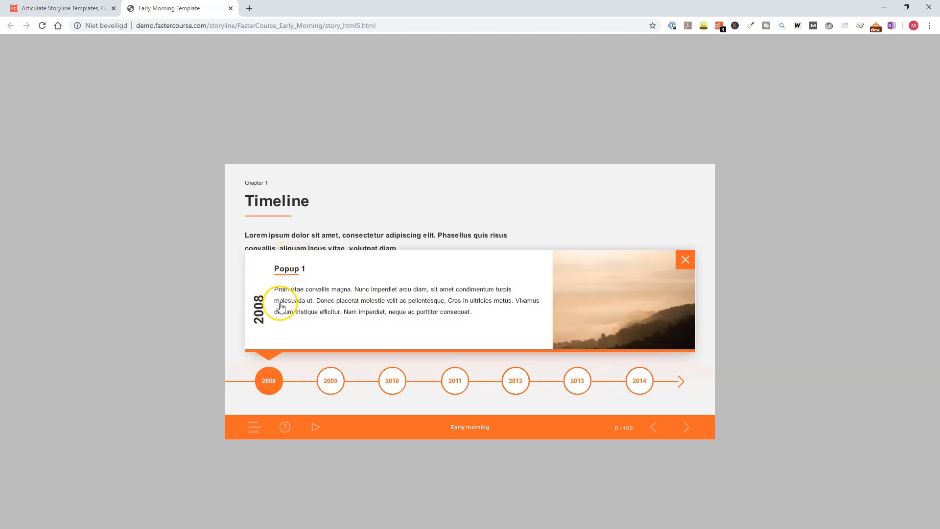
{"action": "mouse_move", "coordinate": [686, 258]}
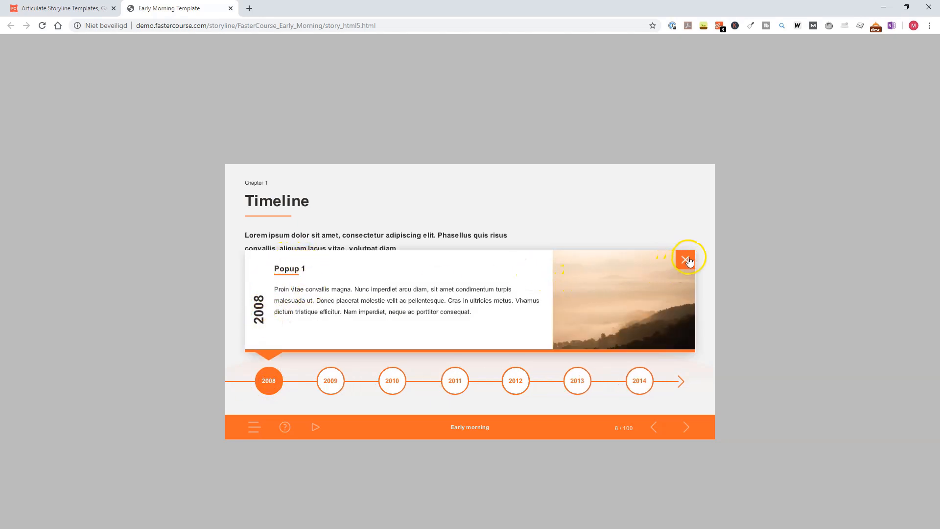
{"action": "left_click", "coordinate": [687, 258]}
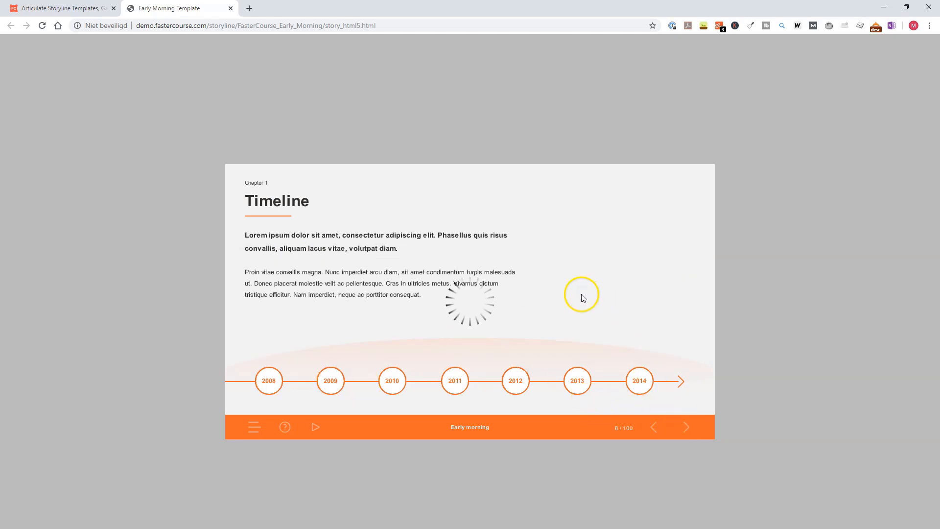
Step: Reveal Info menu 2 on Click and reveal 1, then jump to the 4. Hotspots section
{"action": "left_click", "coordinate": [685, 427]}
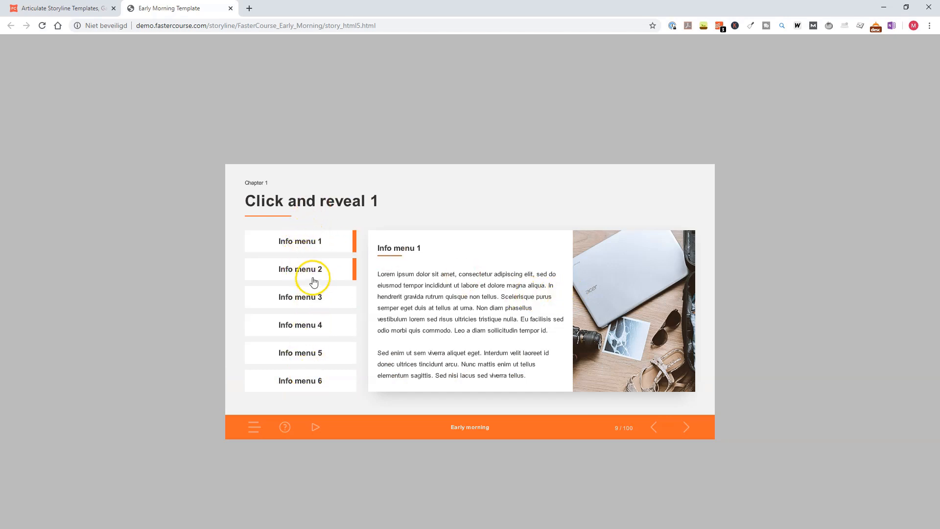
{"action": "left_click", "coordinate": [299, 268]}
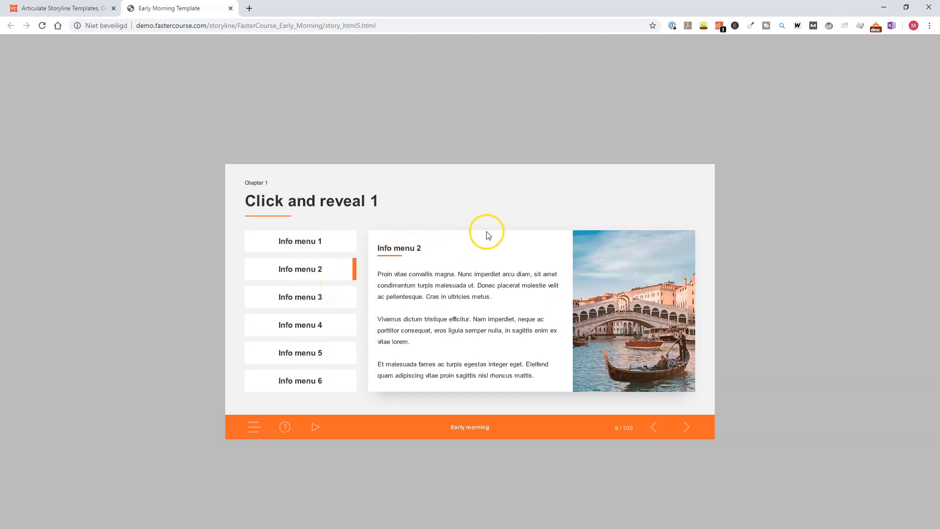
{"action": "mouse_move", "coordinate": [395, 286]}
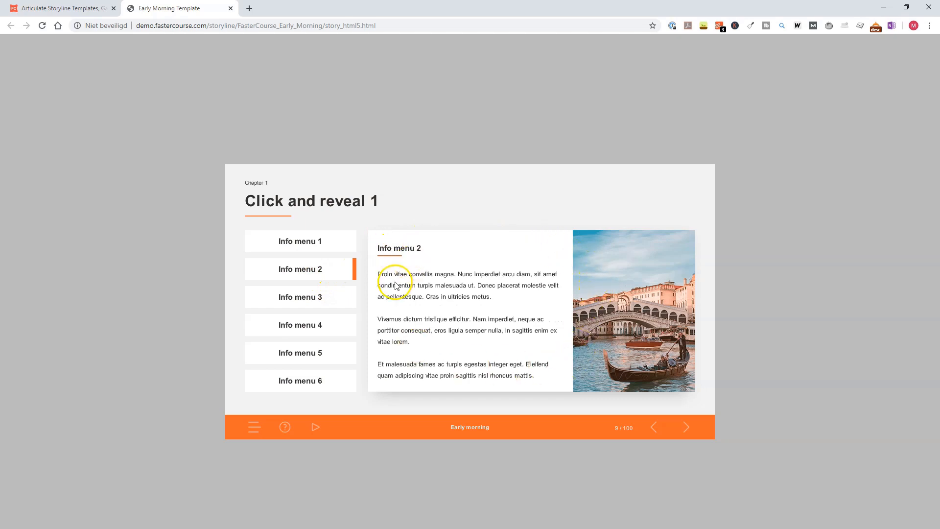
{"action": "mouse_move", "coordinate": [480, 427]}
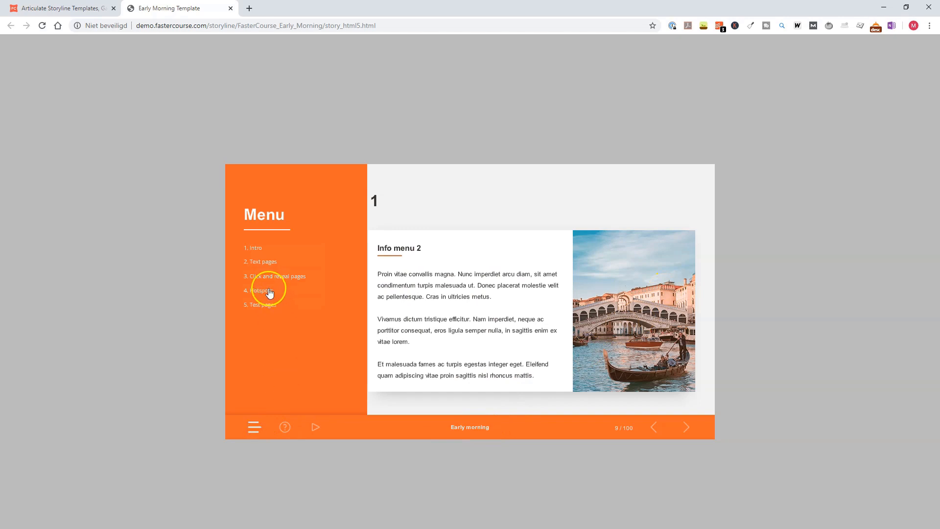
{"action": "left_click", "coordinate": [258, 290]}
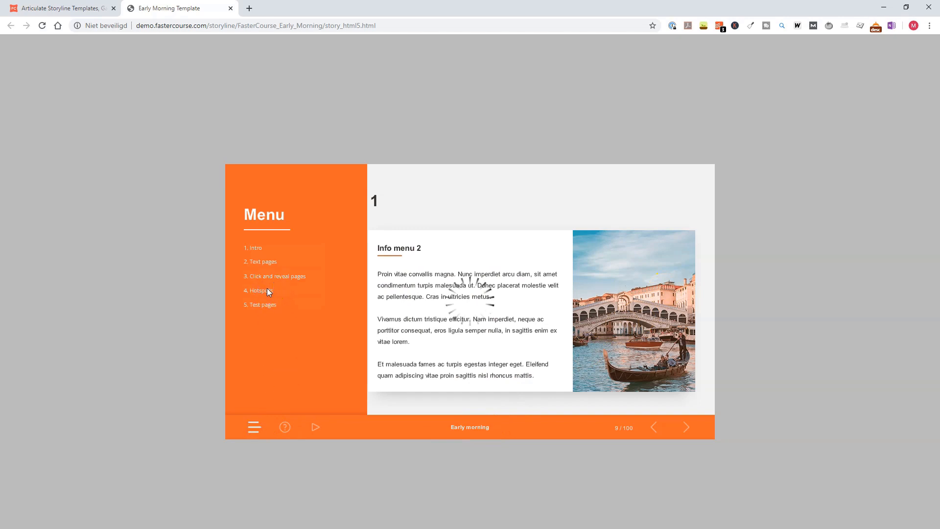
{"action": "left_click", "coordinate": [257, 290]}
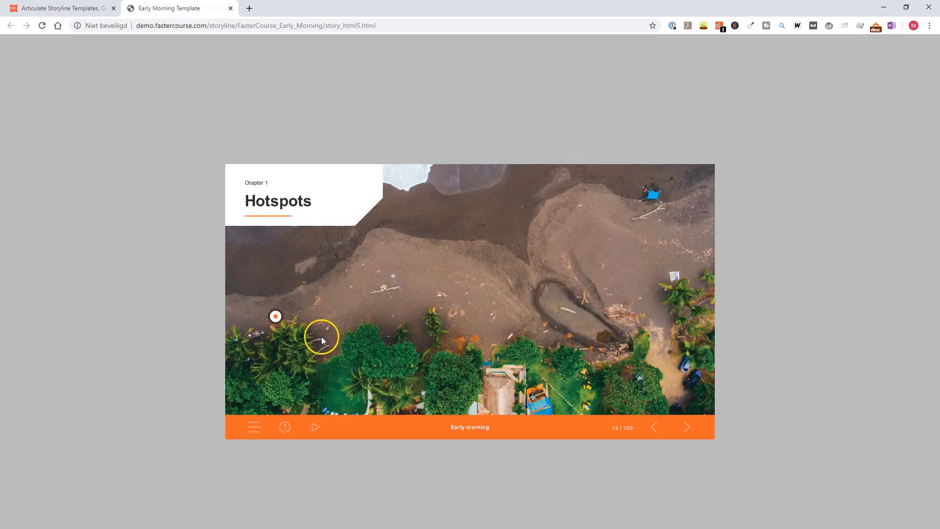
Step: Advance through Test, Single choice 1 and 2 to the Drag and Drop slide
{"action": "left_click", "coordinate": [274, 316]}
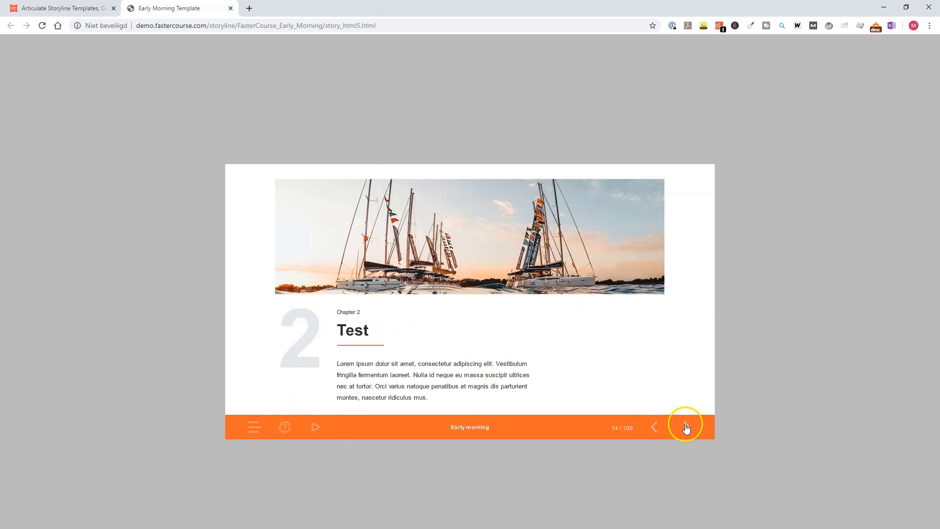
{"action": "left_click", "coordinate": [686, 427]}
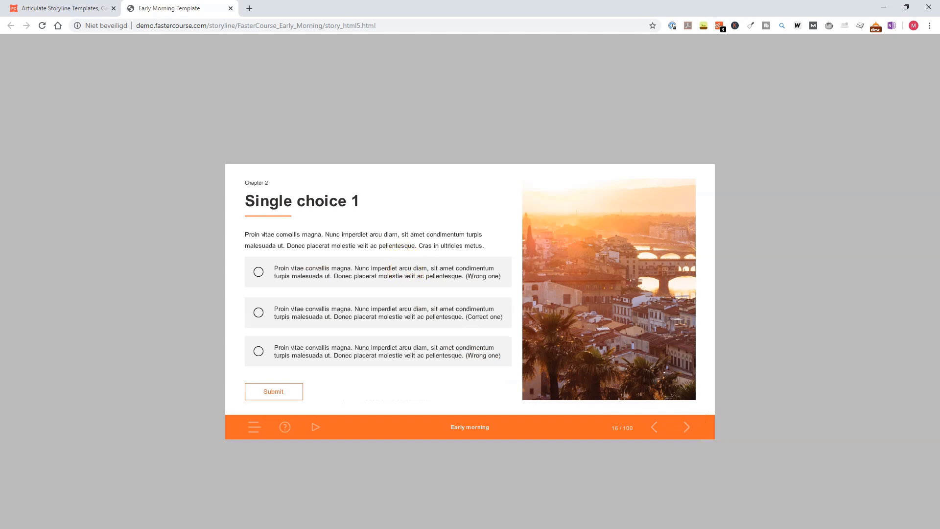
{"action": "mouse_move", "coordinate": [743, 328]}
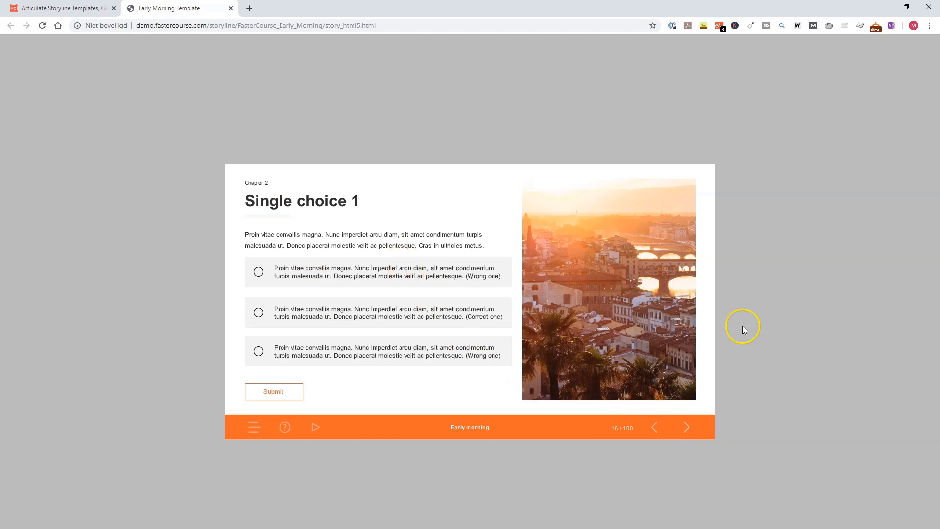
{"action": "mouse_move", "coordinate": [451, 304]}
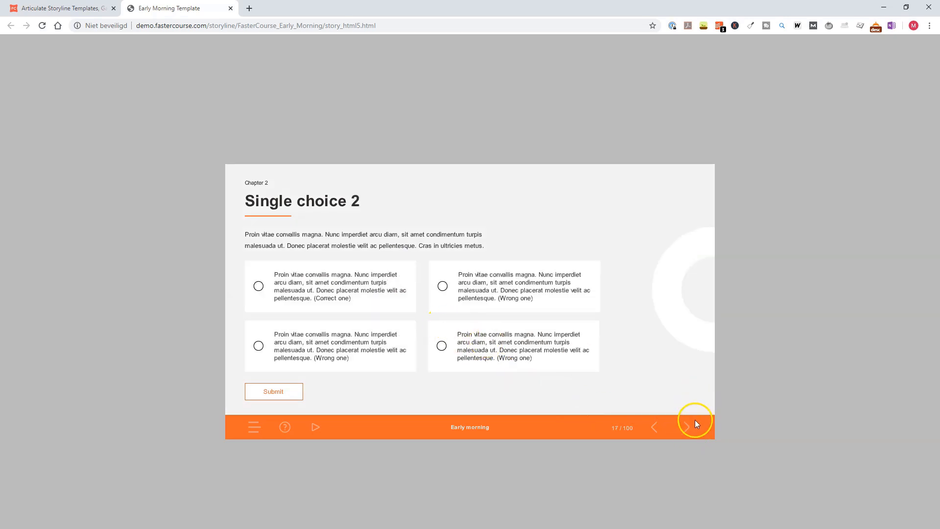
{"action": "left_click", "coordinate": [687, 427]}
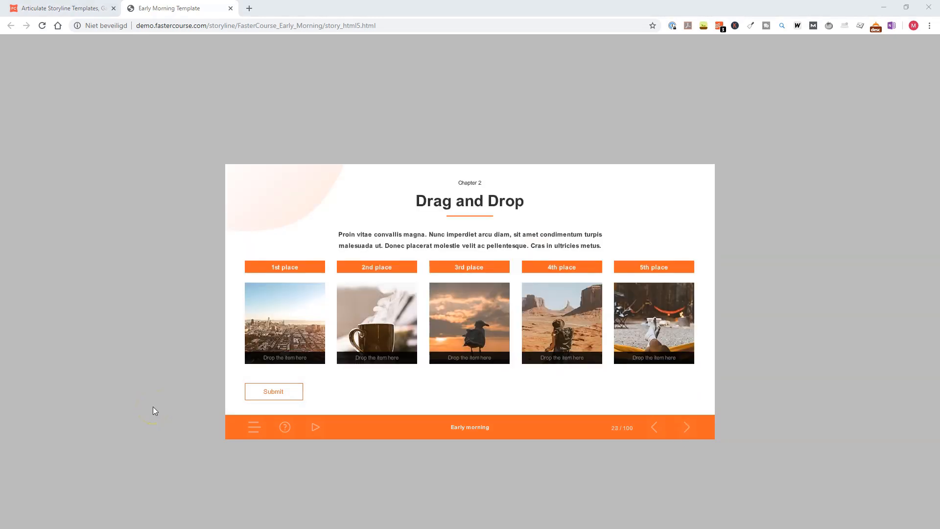
Step: From the Storyline Games section launch the Card Game demo and resume it
{"action": "left_click", "coordinate": [60, 8]}
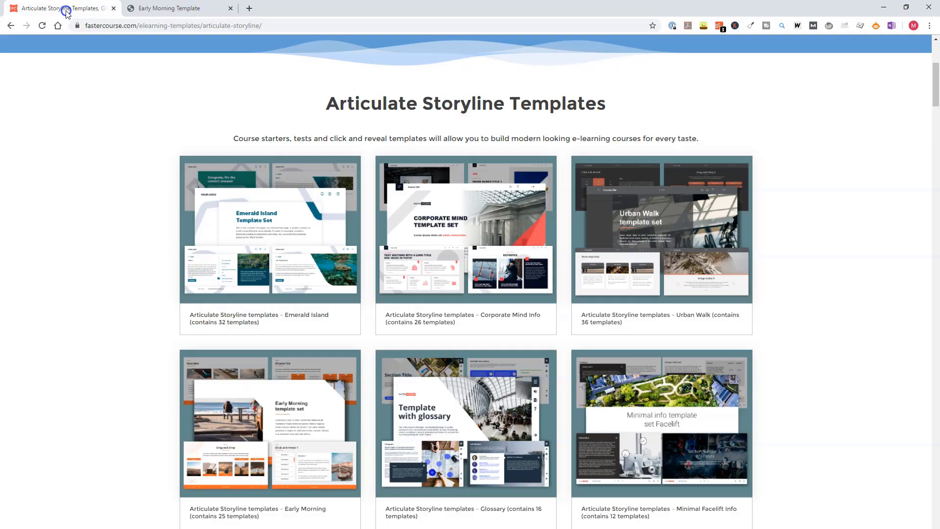
{"action": "scroll", "scroll_direction": "down", "scroll_amount": 3}
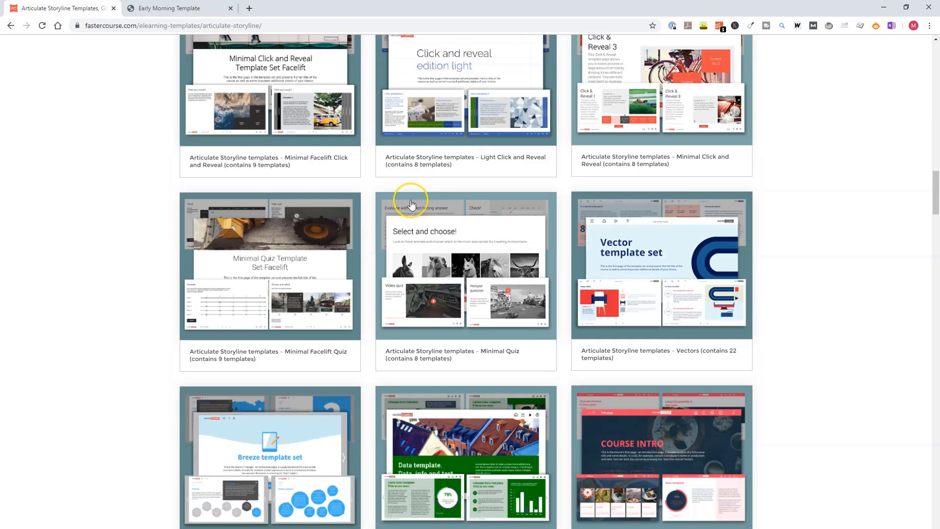
{"action": "scroll", "scroll_direction": "down", "scroll_amount": 3}
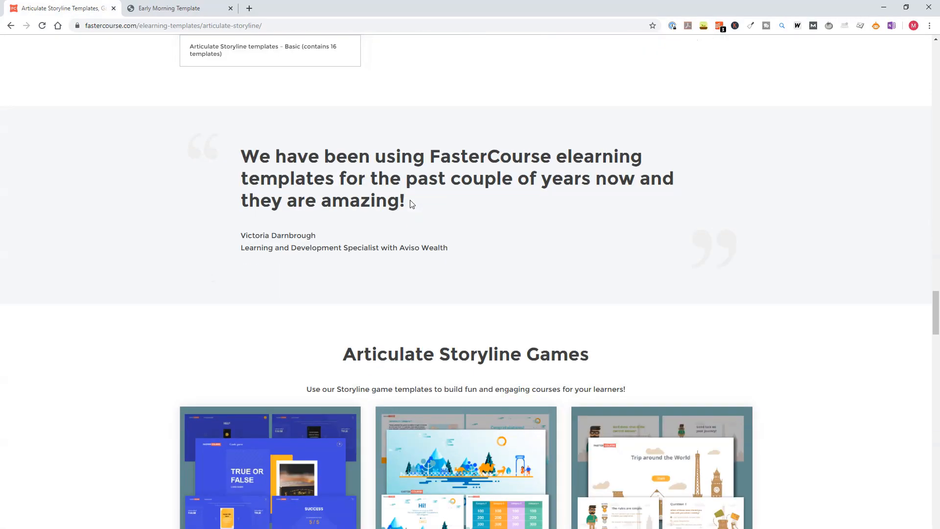
{"action": "scroll", "scroll_direction": "down", "scroll_amount": 3}
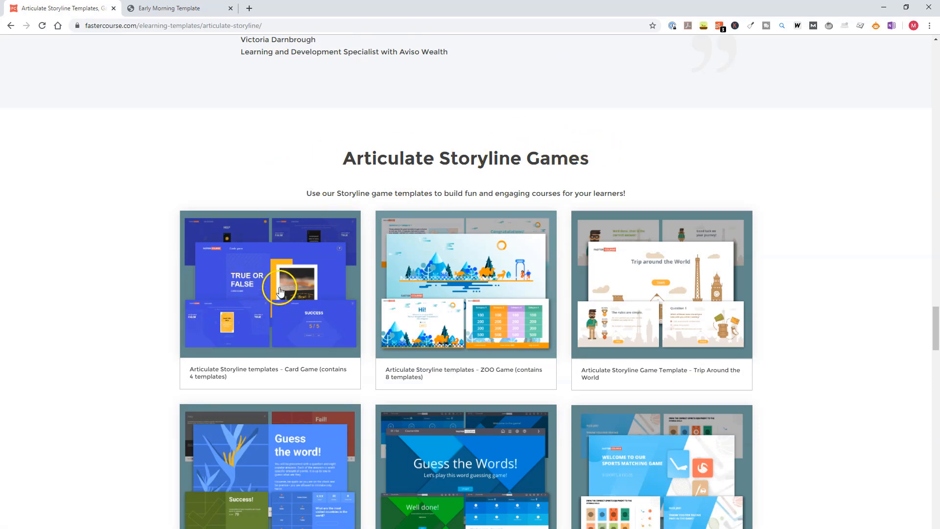
{"action": "left_click", "coordinate": [271, 285]}
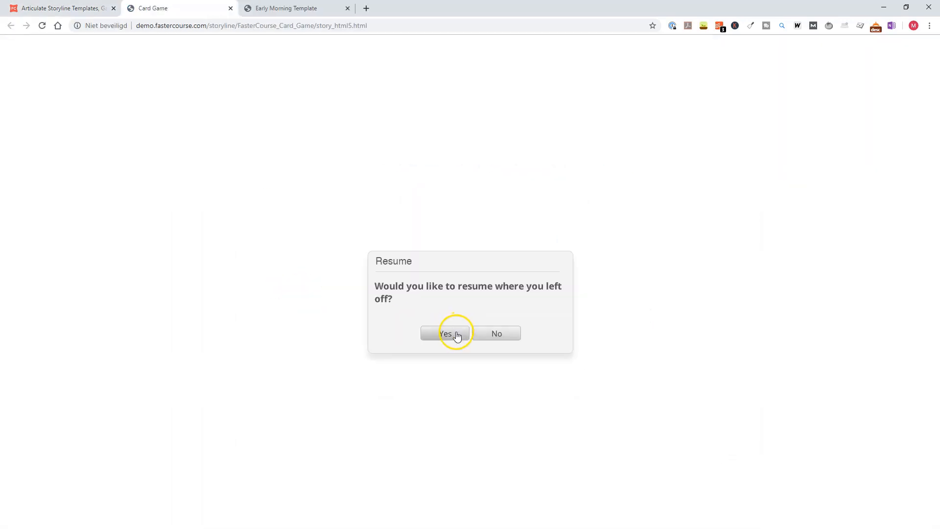
{"action": "left_click", "coordinate": [446, 333]}
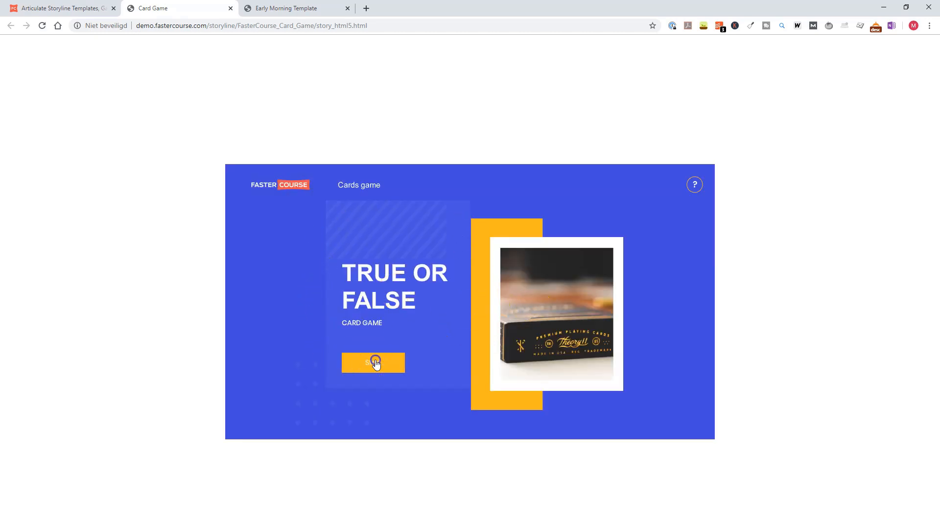
Step: Start the True or False card game and sort the first statement cards, bringing up the next one
{"action": "left_click", "coordinate": [373, 362]}
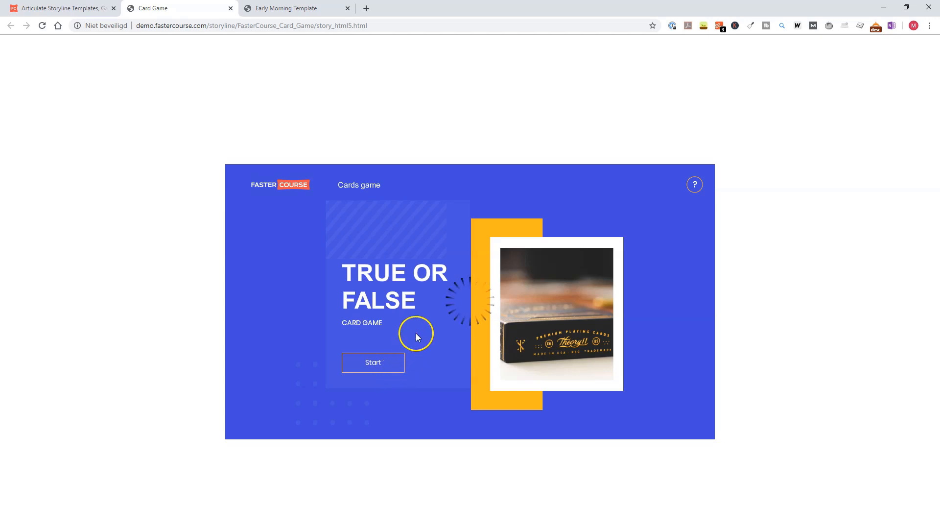
{"action": "left_click", "coordinate": [373, 363]}
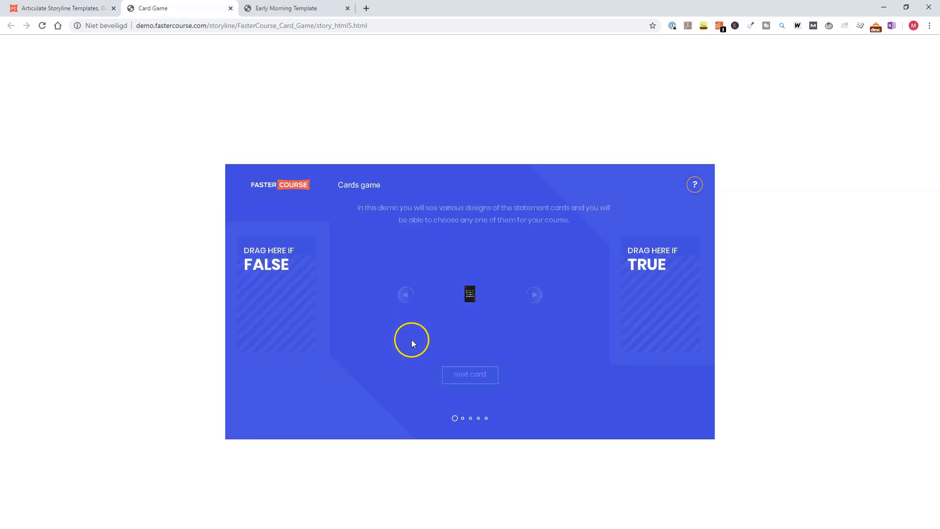
{"action": "left_click", "coordinate": [470, 294]}
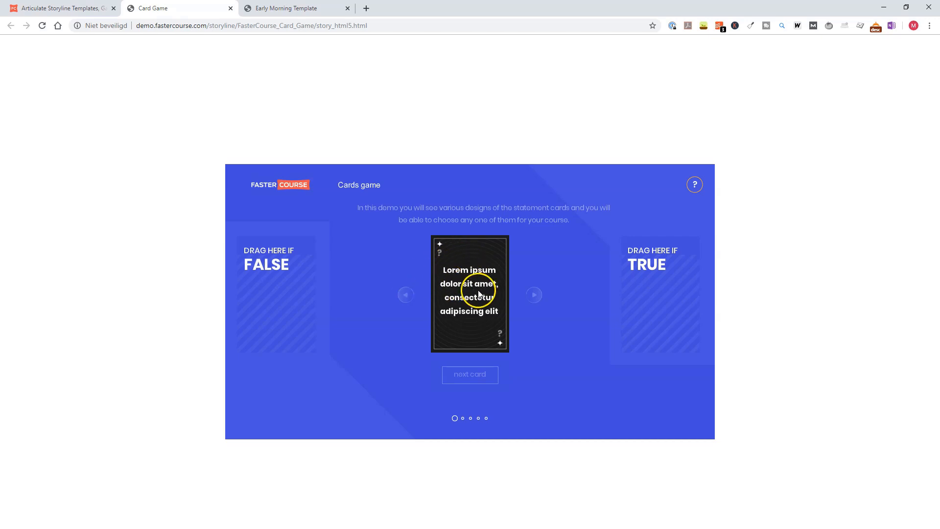
{"action": "mouse_move", "coordinate": [522, 274]}
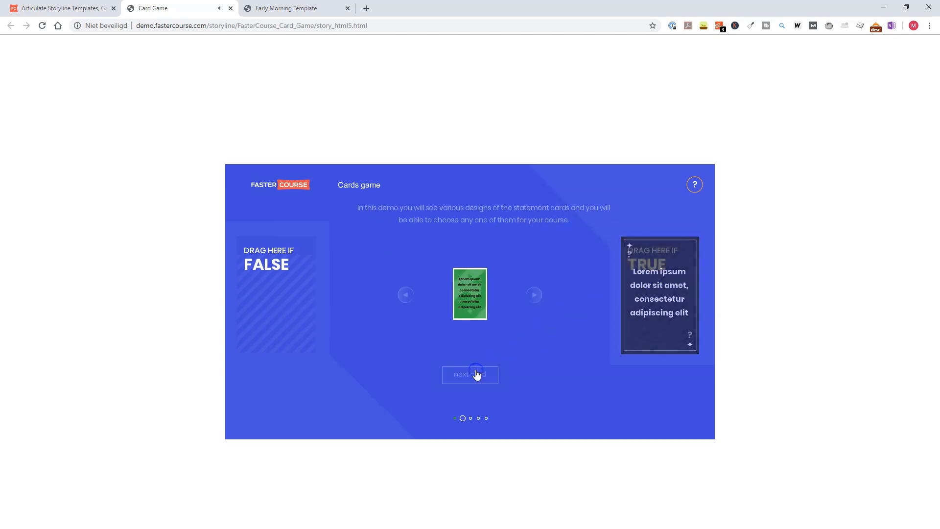
{"action": "left_click", "coordinate": [470, 375]}
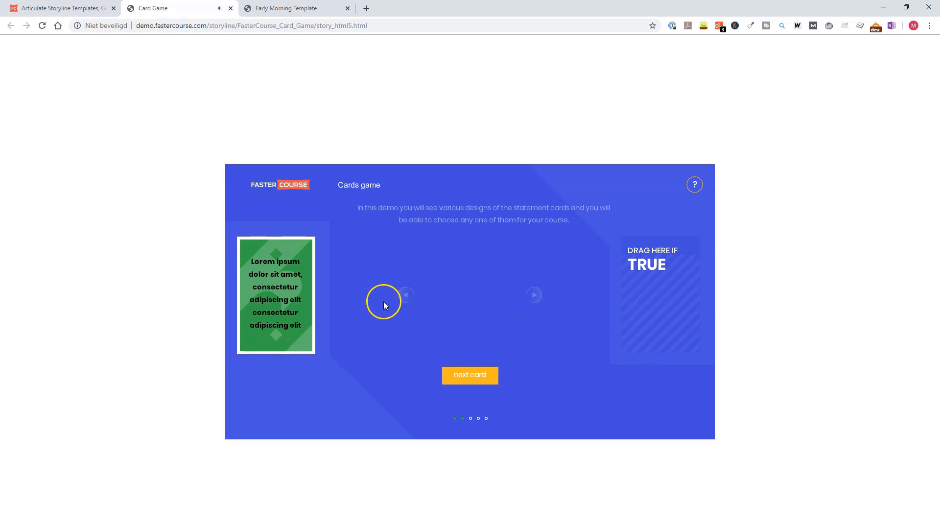
{"action": "mouse_move", "coordinate": [396, 301]}
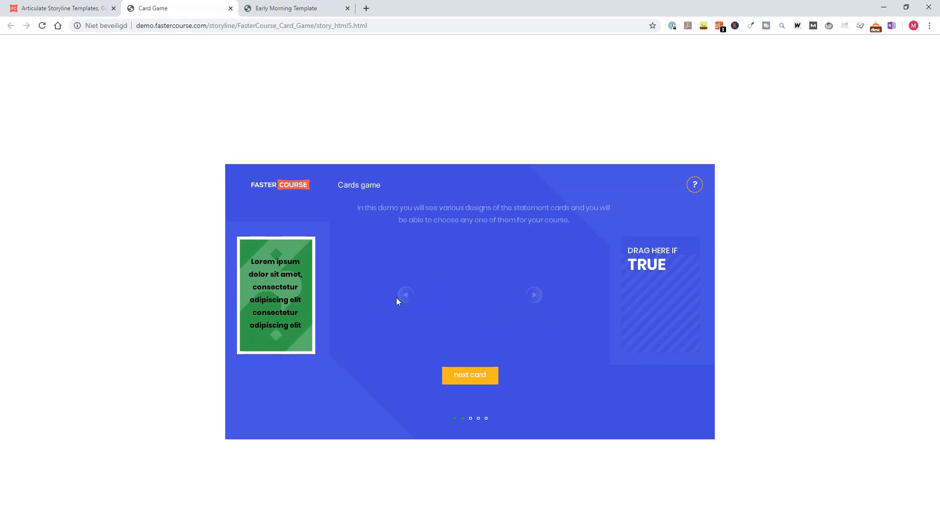
{"action": "mouse_move", "coordinate": [496, 294]}
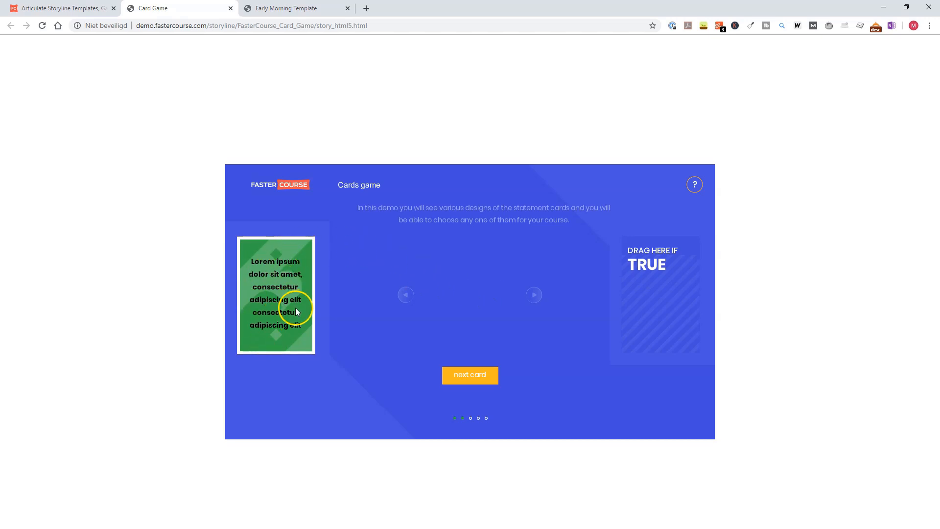
{"action": "mouse_move", "coordinate": [318, 190]}
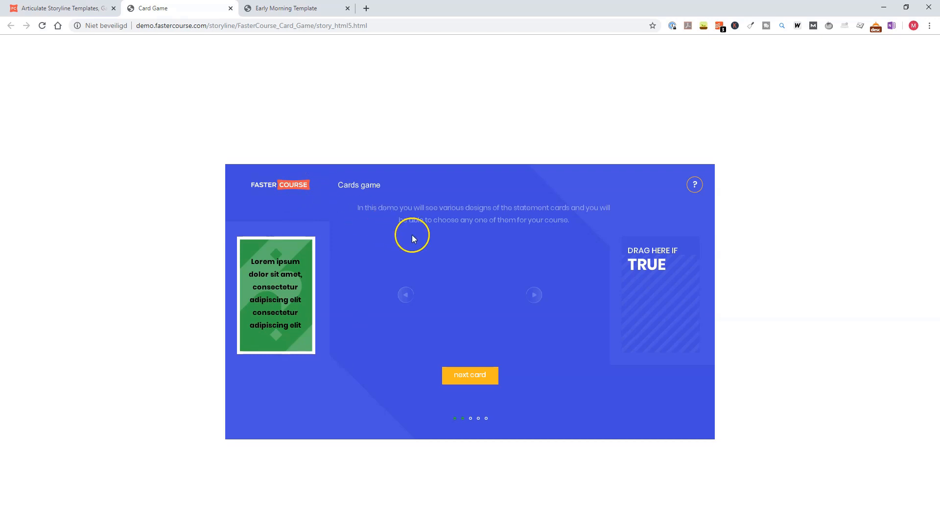
{"action": "mouse_move", "coordinate": [460, 247]}
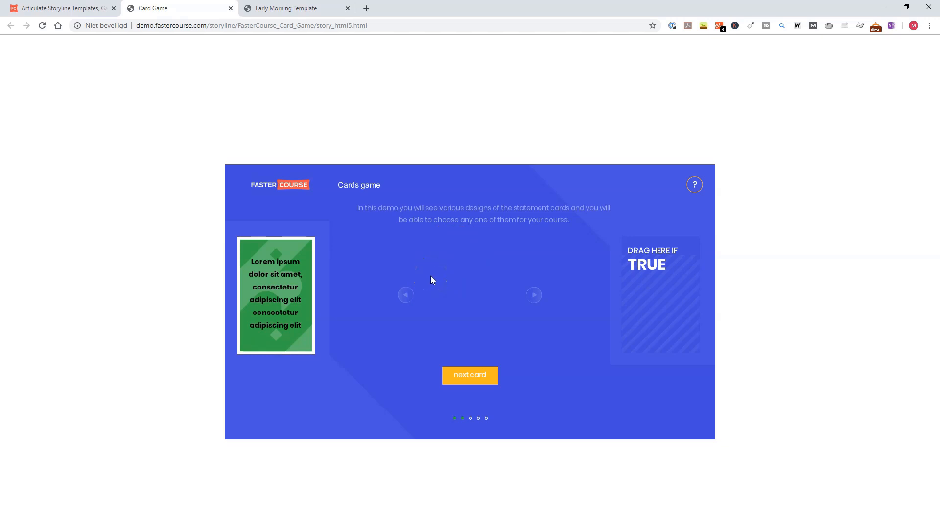
{"action": "mouse_move", "coordinate": [434, 275]}
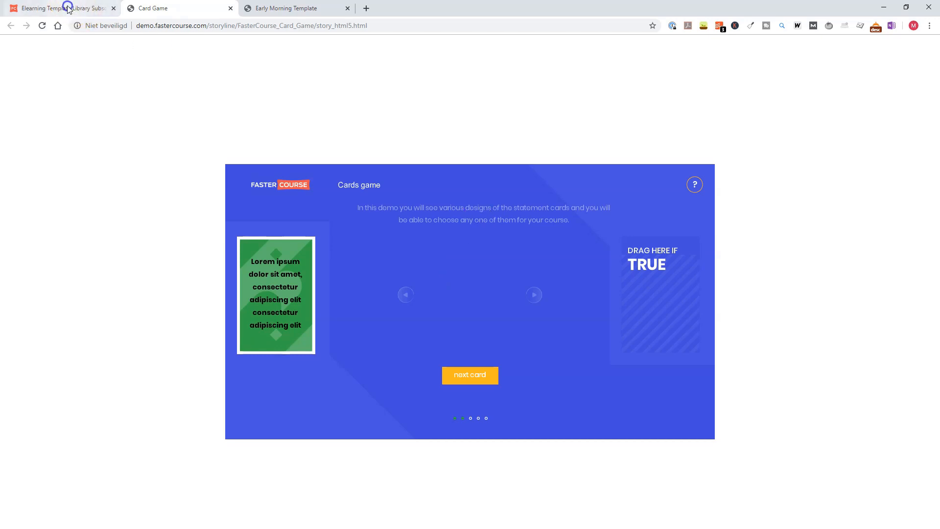
Step: Review the Elearning Template Library Subscription page details
{"action": "left_click", "coordinate": [60, 8]}
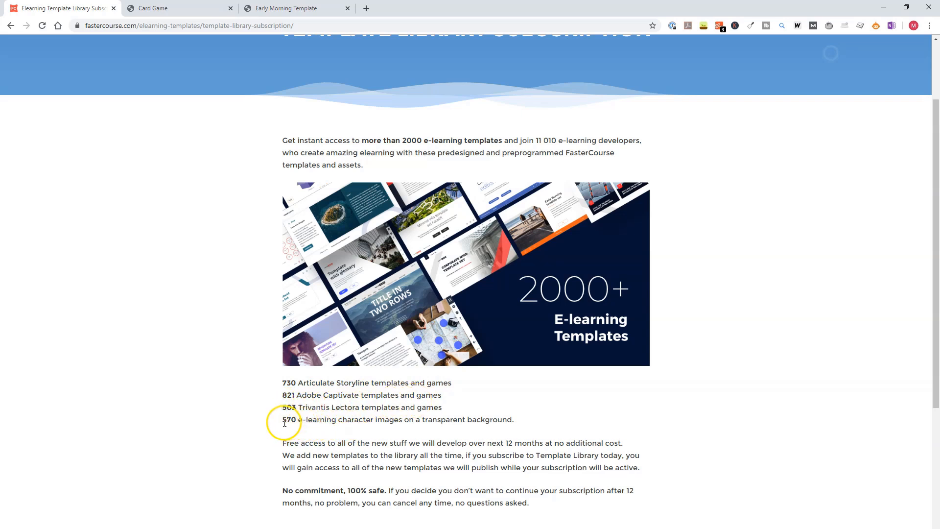
{"action": "mouse_move", "coordinate": [327, 420]}
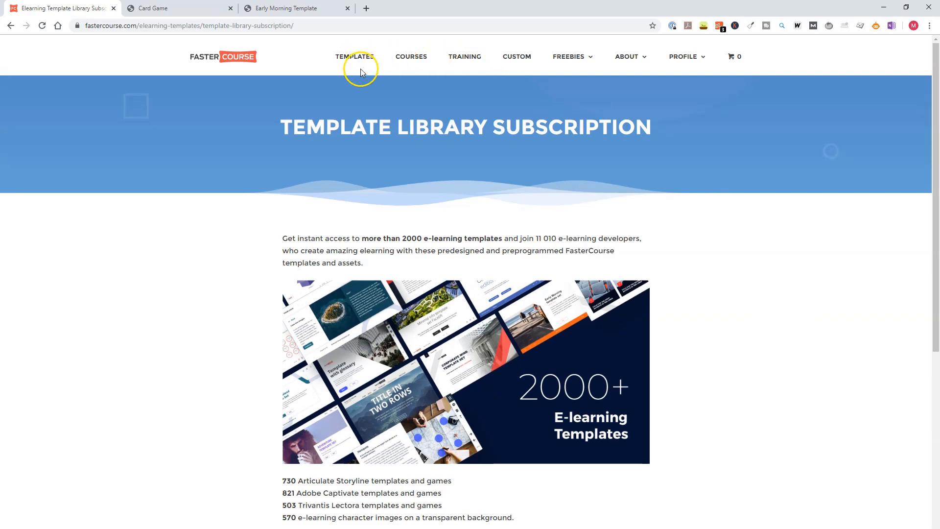
{"action": "scroll", "scroll_direction": "down", "scroll_amount": 3}
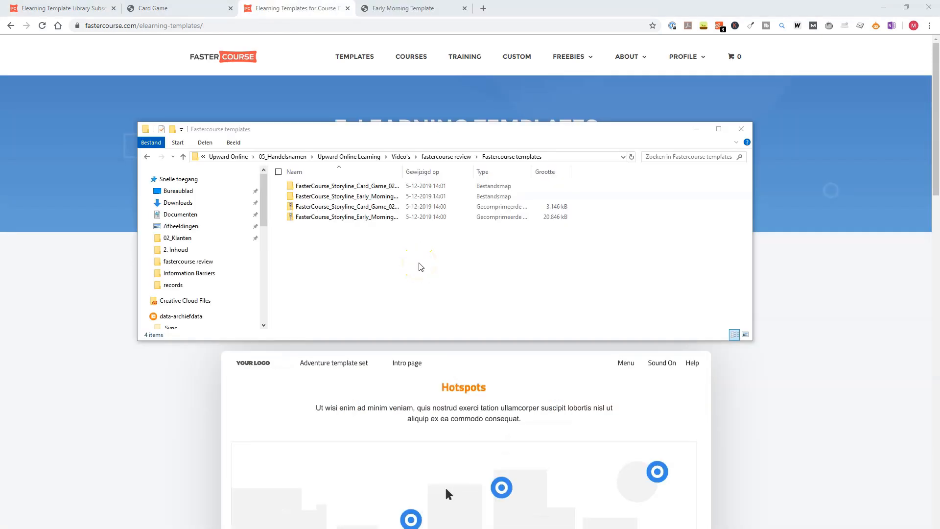
Step: Browse into the FasterCourse_Storyline_Early_Morning_17.01.19 folder and hover its story, backup and template files
{"action": "left_click", "coordinate": [502, 487]}
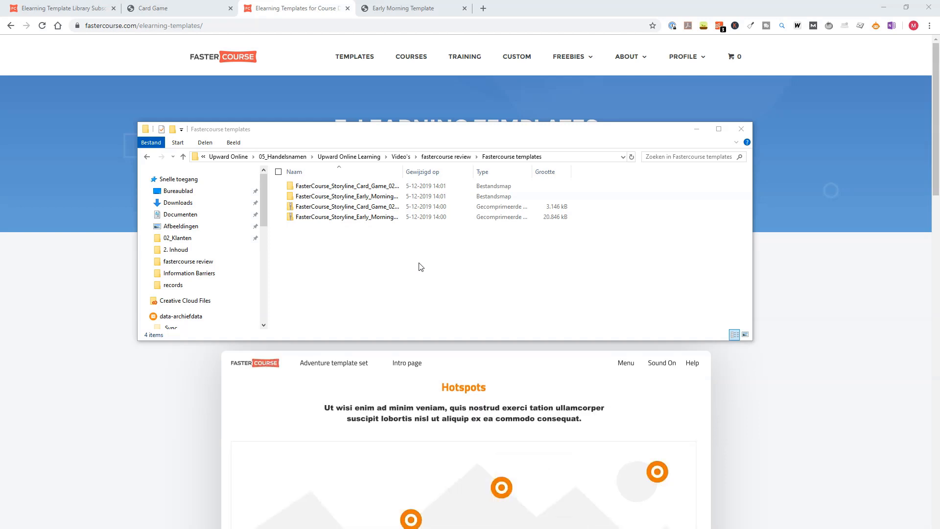
{"action": "left_click", "coordinate": [657, 471]}
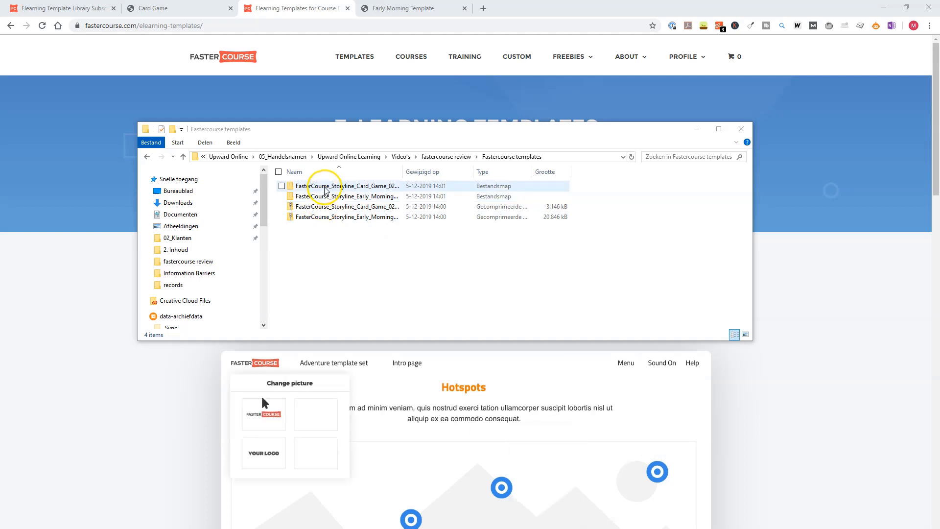
{"action": "left_click", "coordinate": [347, 196]}
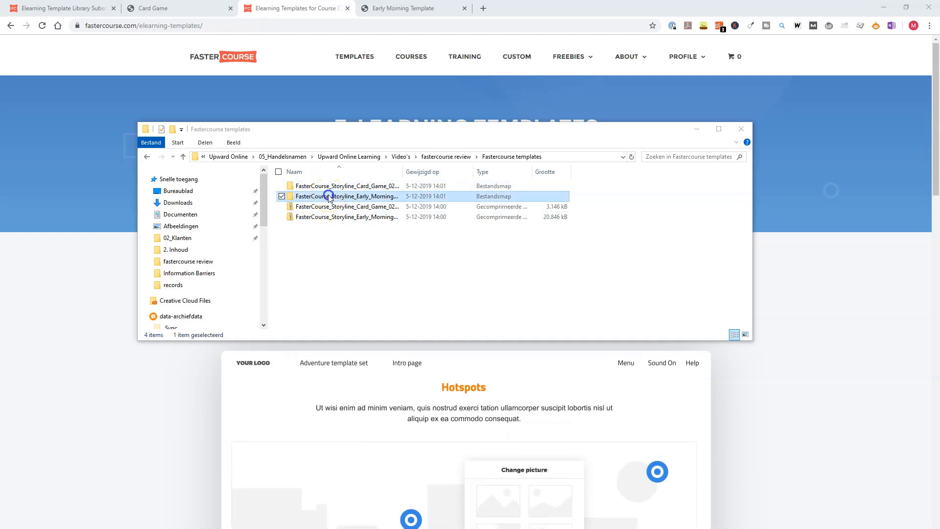
{"action": "double_click", "coordinate": [346, 196]}
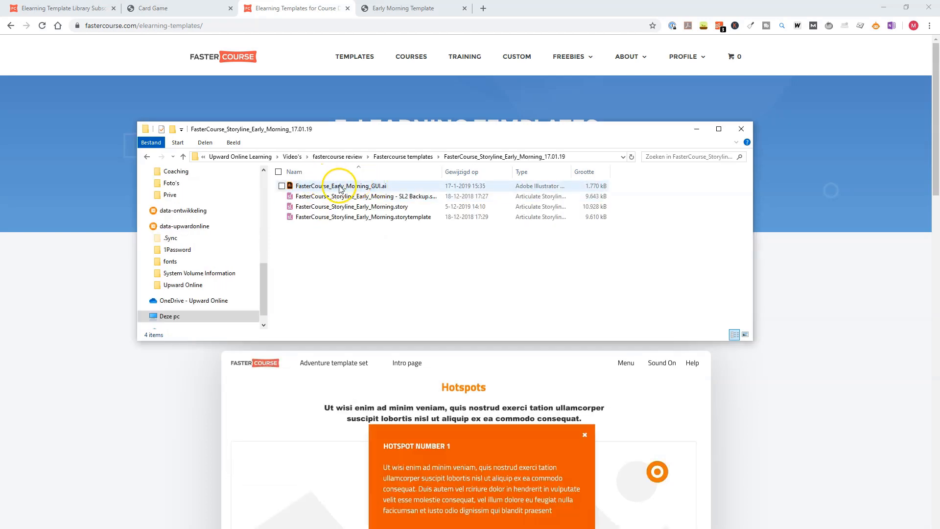
{"action": "left_click", "coordinate": [584, 434]}
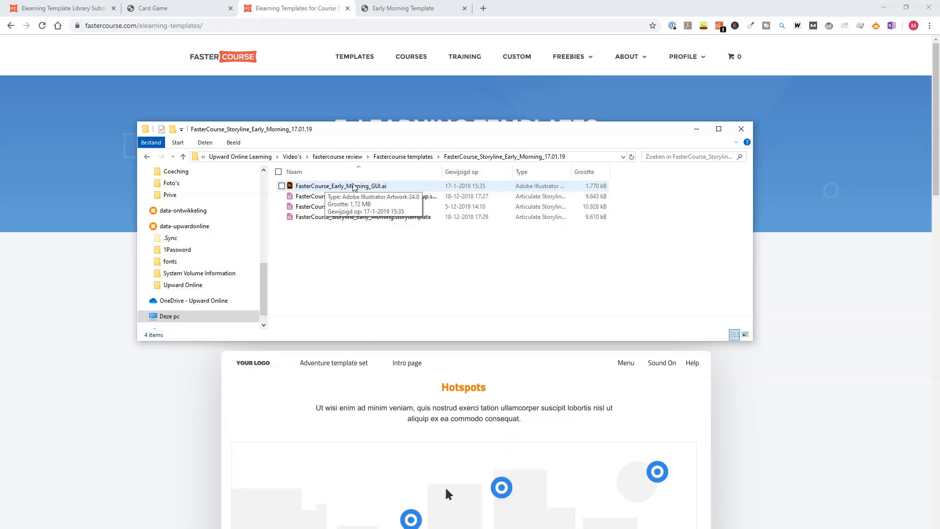
{"action": "left_click", "coordinate": [502, 488]}
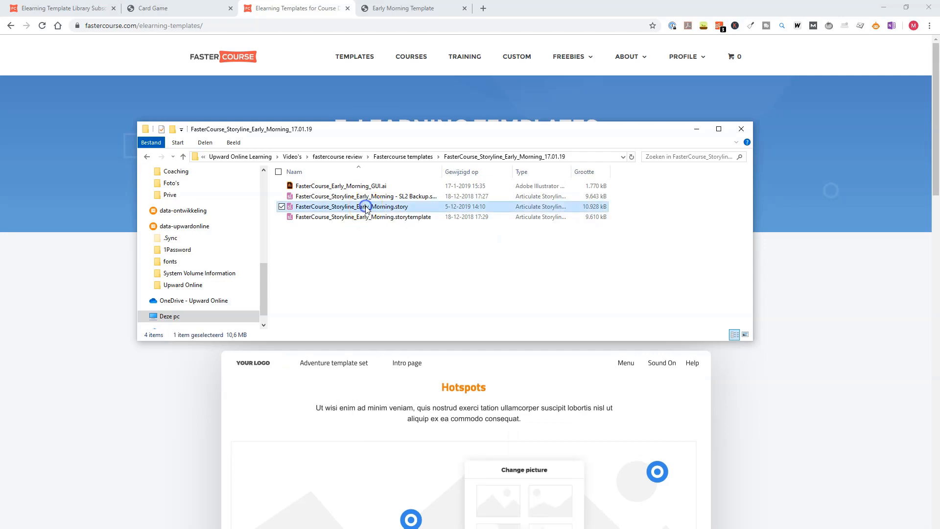
Step: Launch FasterCourse_Storyline_Early_Morning.story so it loads in Storyline's story view
{"action": "double_click", "coordinate": [351, 207]}
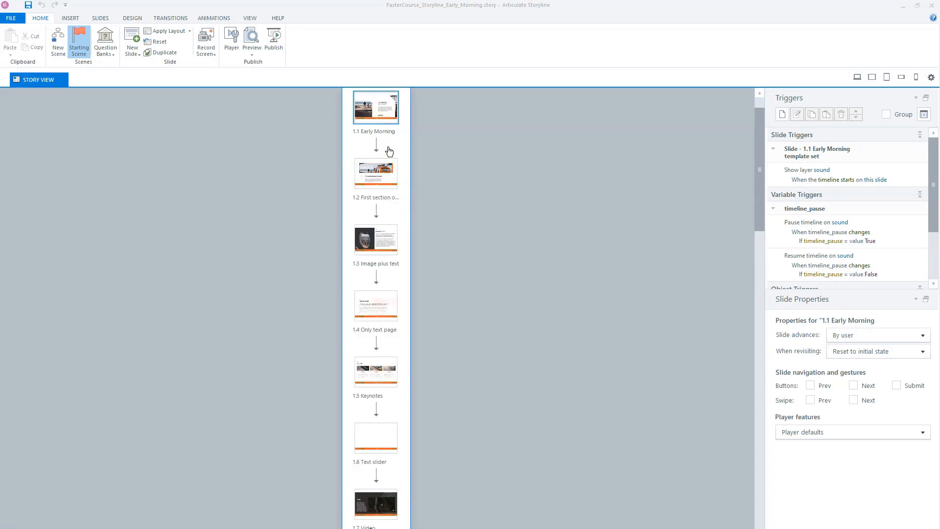
Step: Scroll through the Early Morning slides in Story View and open slide 1.3 Image plus text
{"action": "scroll", "scroll_direction": "down", "scroll_amount": 3}
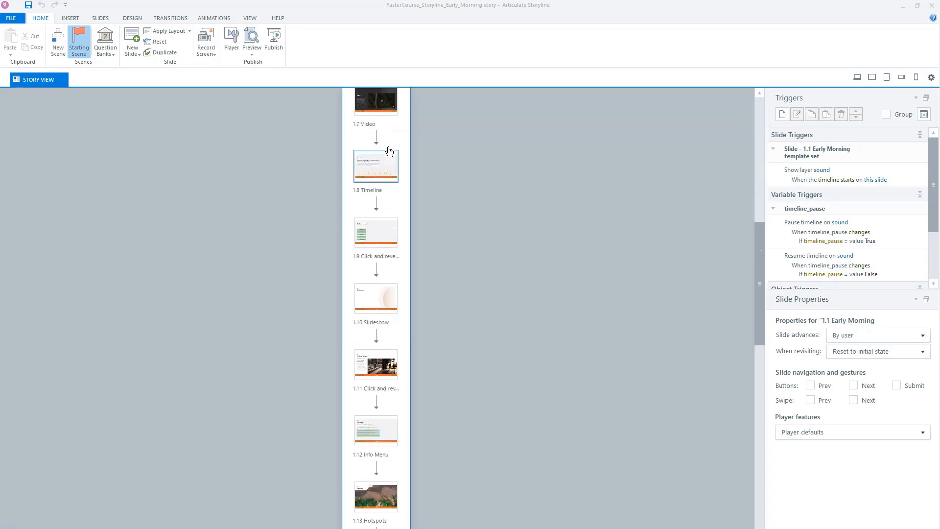
{"action": "scroll", "scroll_direction": "down", "scroll_amount": 3}
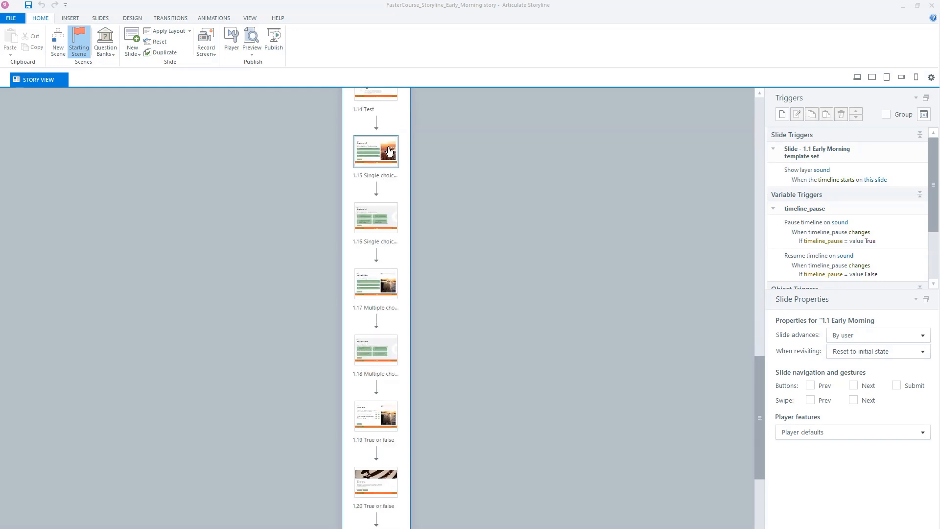
{"action": "scroll", "scroll_direction": "down", "scroll_amount": 3}
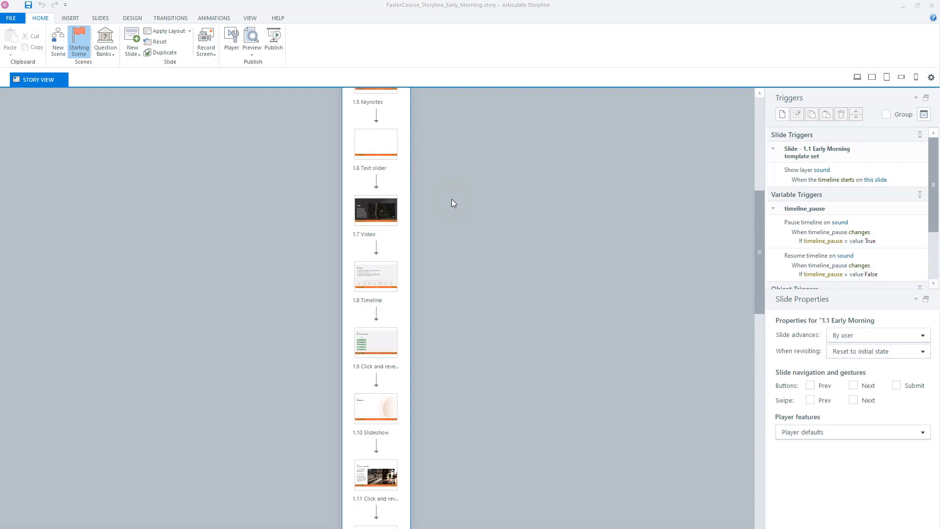
{"action": "mouse_move", "coordinate": [447, 210]}
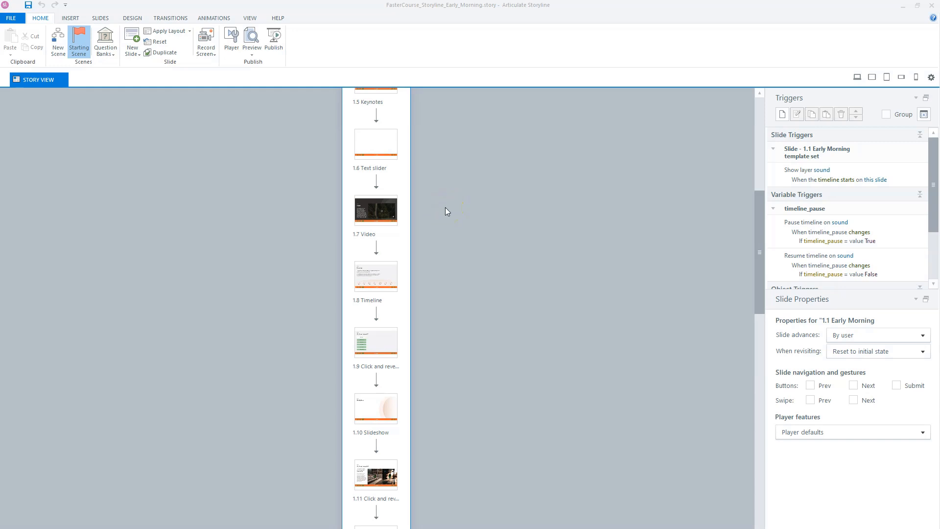
{"action": "scroll", "scroll_direction": "down", "scroll_amount": 3}
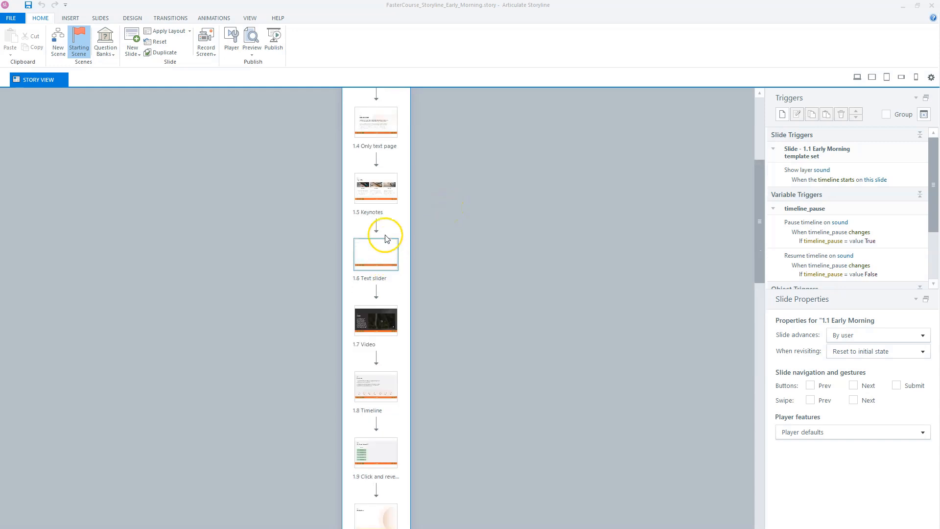
{"action": "scroll", "scroll_direction": "down", "scroll_amount": 3}
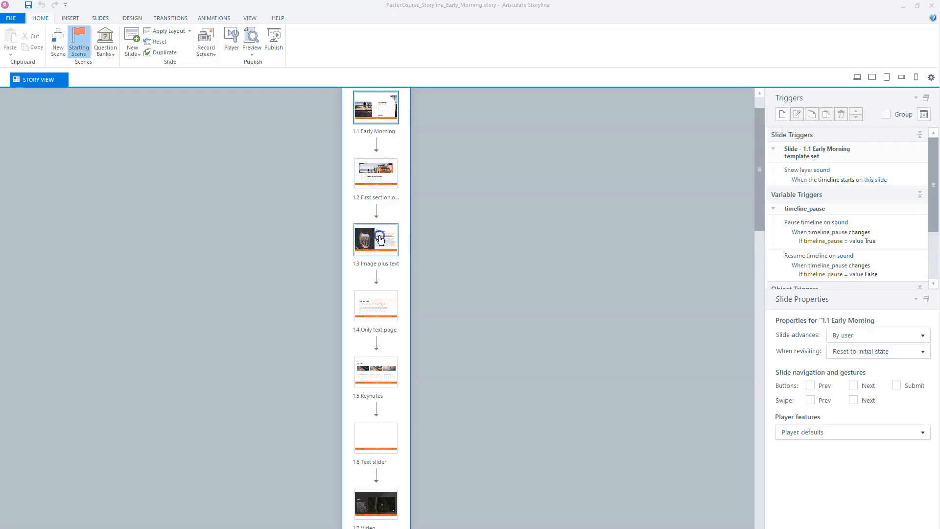
{"action": "double_click", "coordinate": [375, 239]}
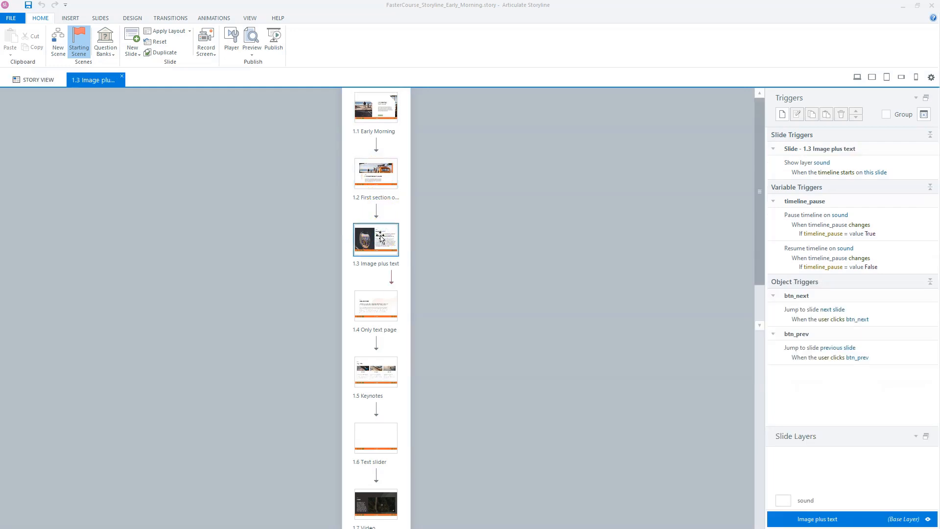
Step: Edit slide 1.3, select its quote and body text object in the Timeline, then switch to slide 1.4 Only text page
{"action": "double_click", "coordinate": [375, 239]}
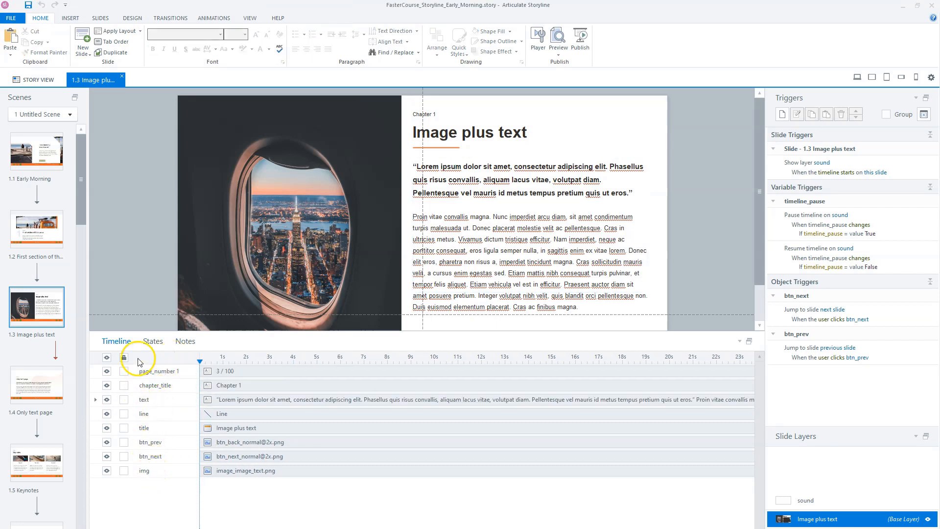
{"action": "left_click", "coordinate": [96, 399]}
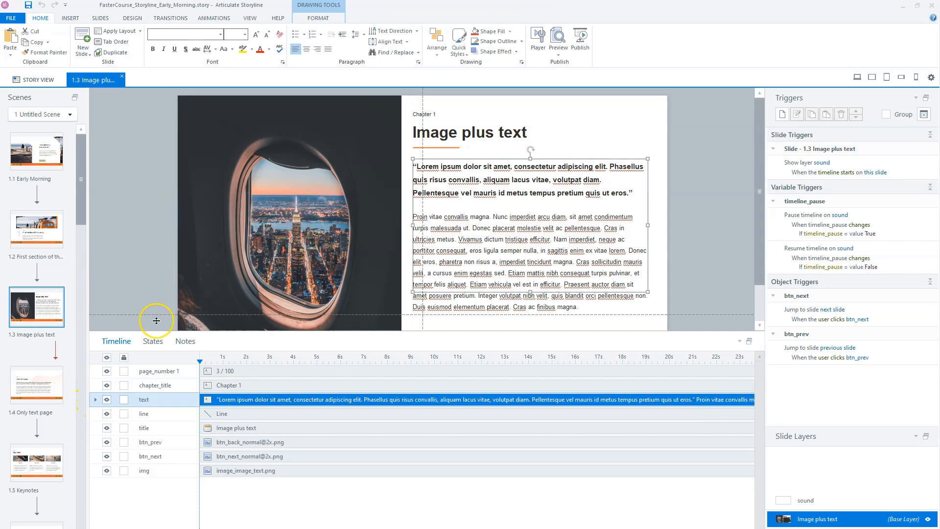
{"action": "left_click", "coordinate": [36, 385]}
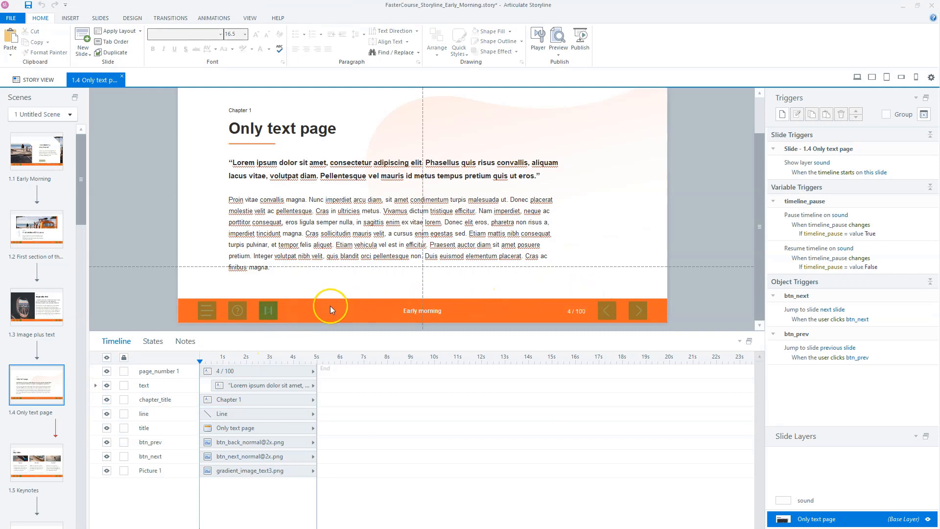
{"action": "mouse_move", "coordinate": [268, 35]}
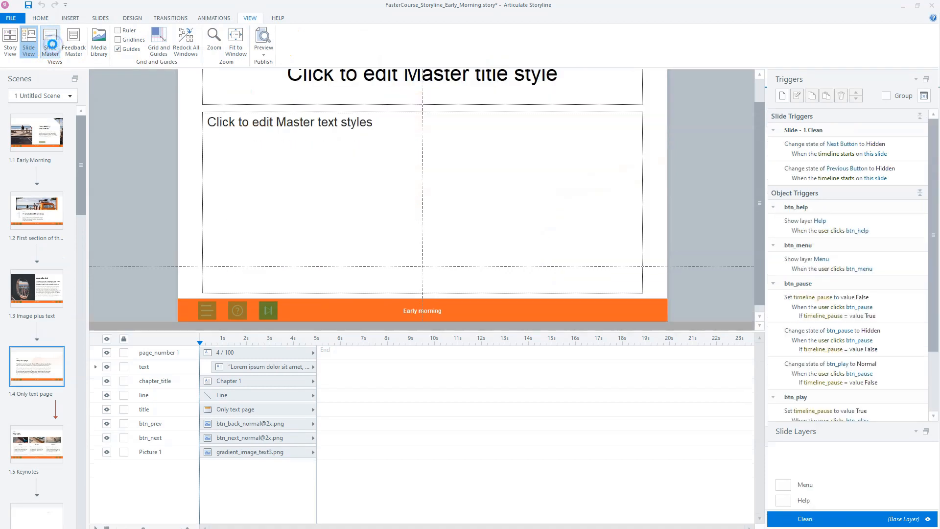
Step: Enter Slide Master view and look at the Question with Media, Title Only layouts and the Clean master
{"action": "left_click", "coordinate": [50, 42]}
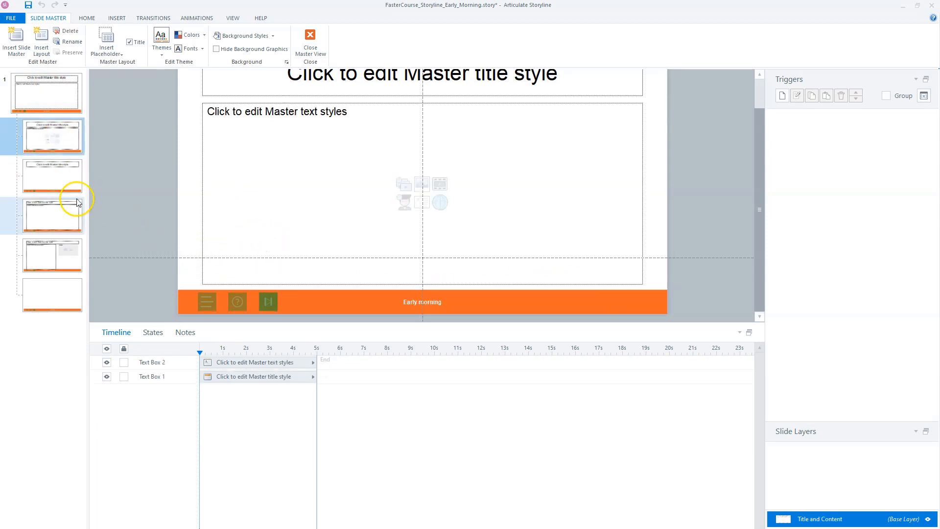
{"action": "left_click", "coordinate": [52, 294]}
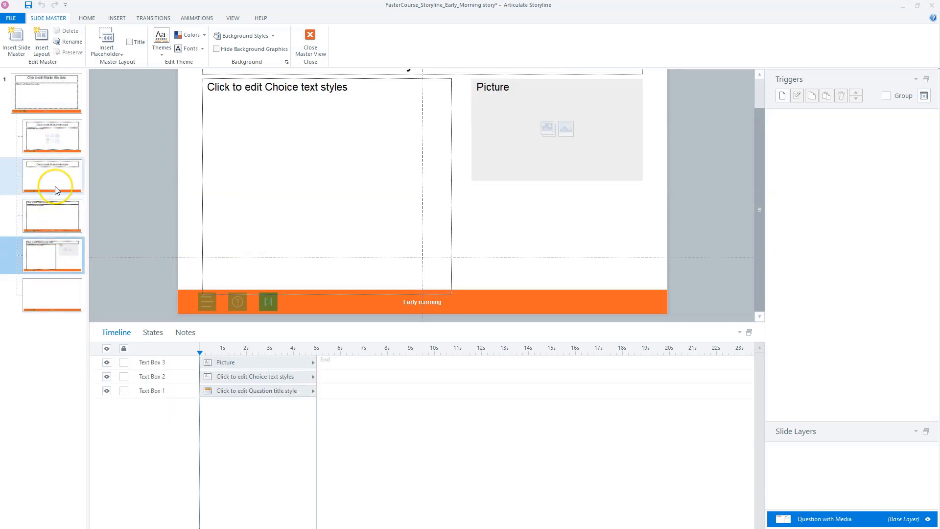
{"action": "left_click", "coordinate": [51, 93]}
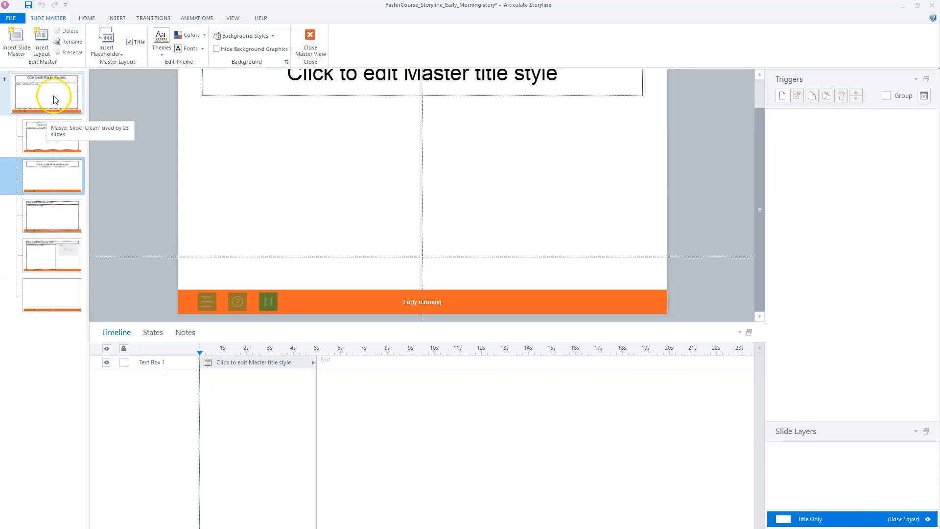
{"action": "left_click", "coordinate": [52, 92]}
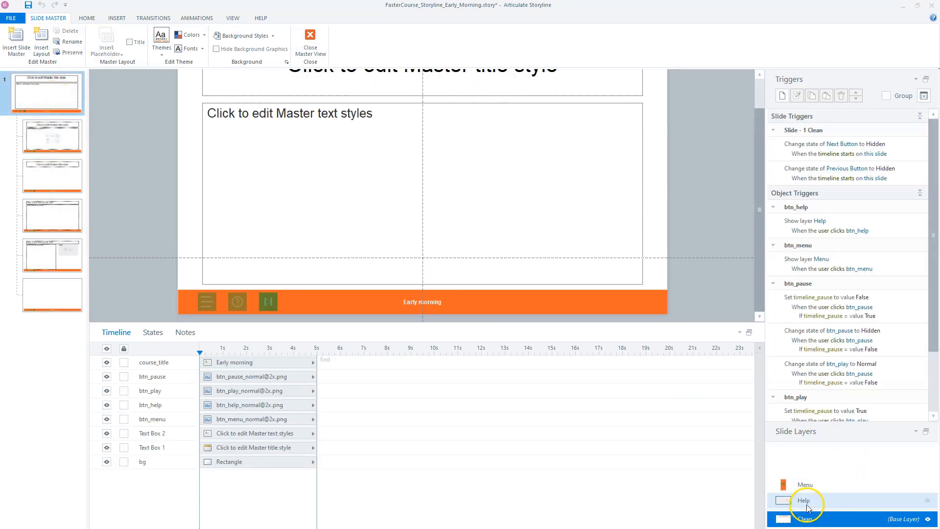
Step: Show the Clean master's Menu layer, then close master view back to slide 1.1 Early Morning
{"action": "left_click", "coordinate": [805, 485]}
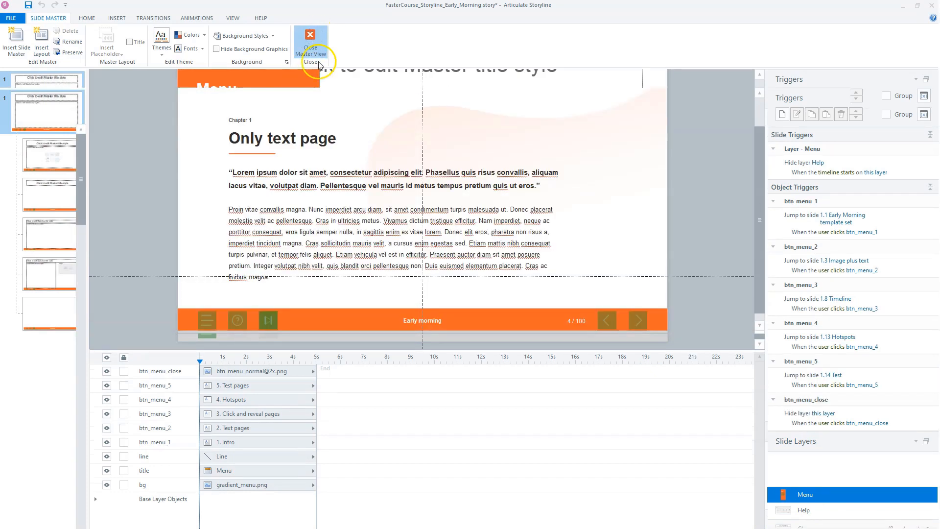
{"action": "left_click", "coordinate": [310, 45]}
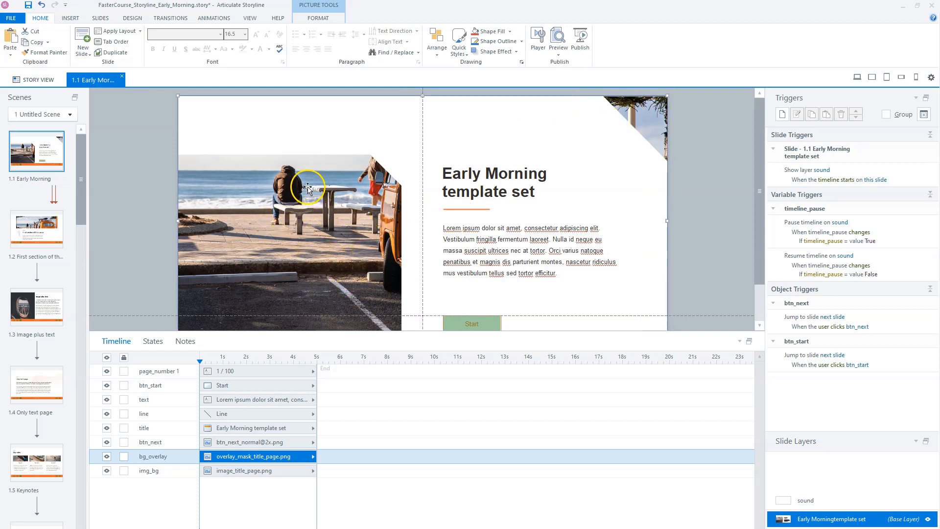
{"action": "mouse_move", "coordinate": [659, 163]}
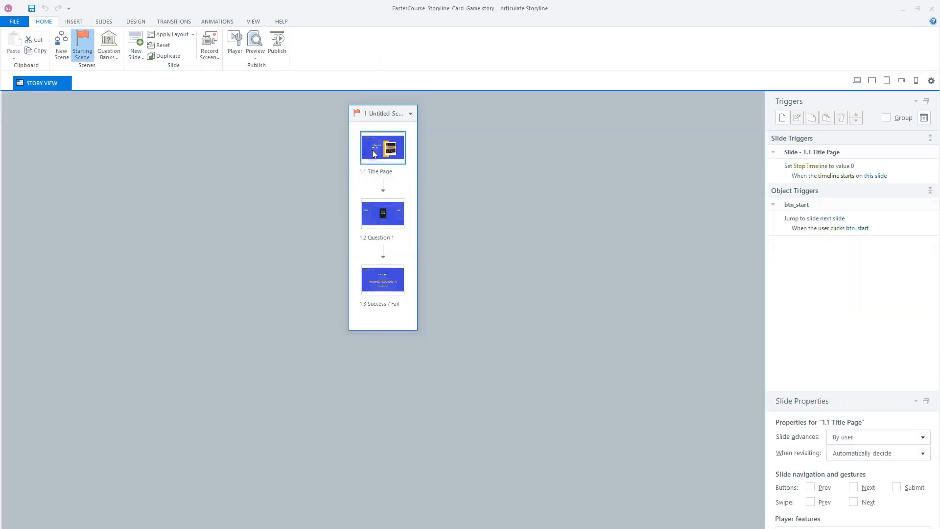
Step: Edit the card game 1.1 Title Page, review slide 1.2 Question 1's triggers, then return to the Title Page
{"action": "double_click", "coordinate": [382, 146]}
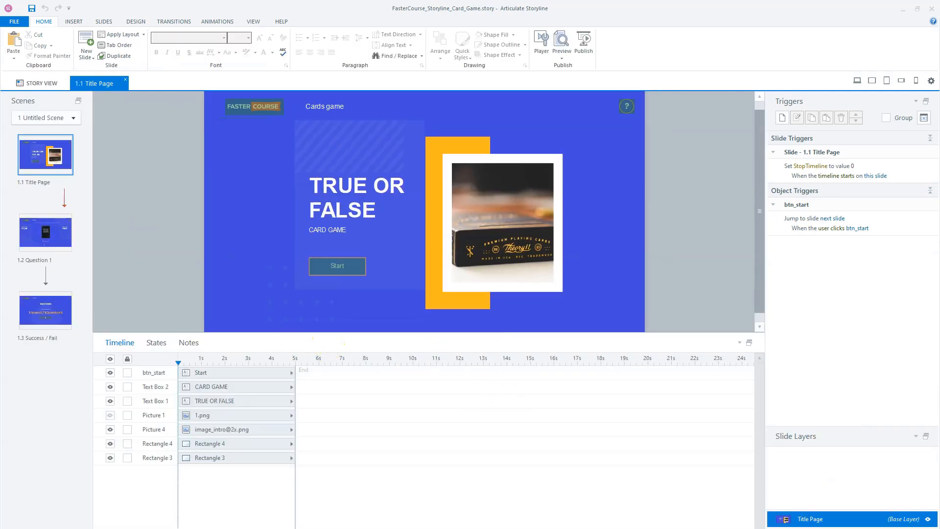
{"action": "left_click", "coordinate": [45, 232]}
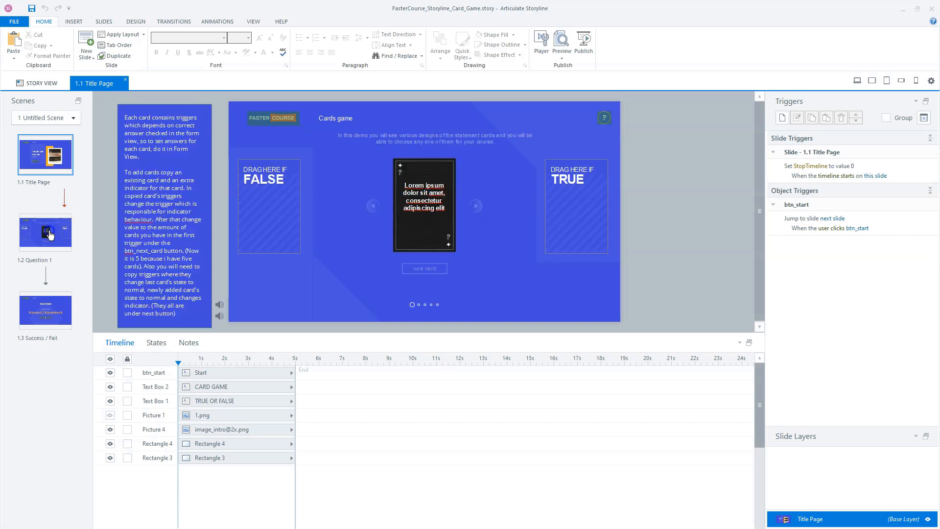
{"action": "left_click", "coordinate": [45, 233]}
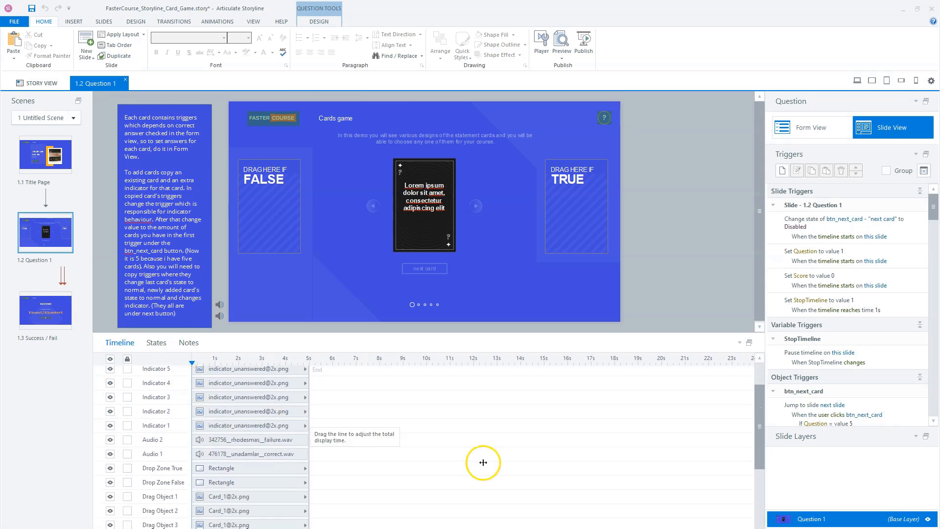
{"action": "mouse_move", "coordinate": [162, 461]}
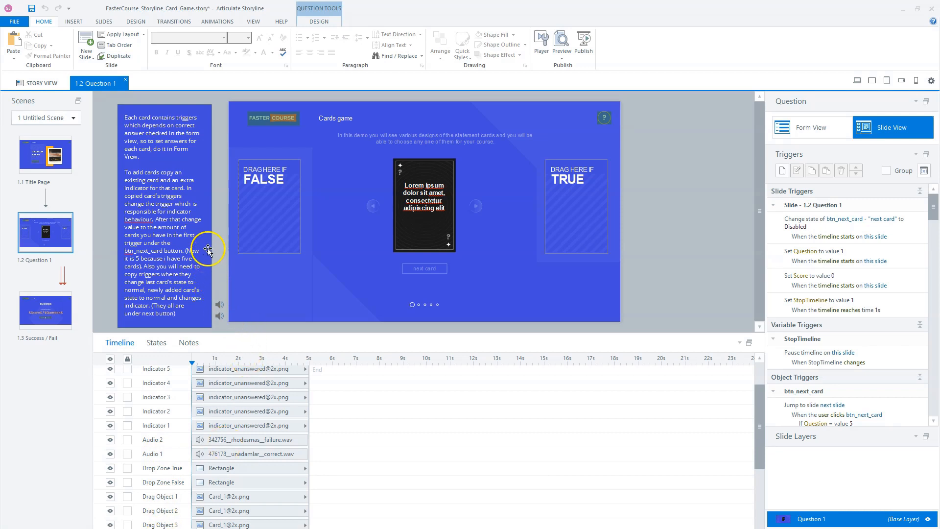
{"action": "mouse_move", "coordinate": [185, 114]}
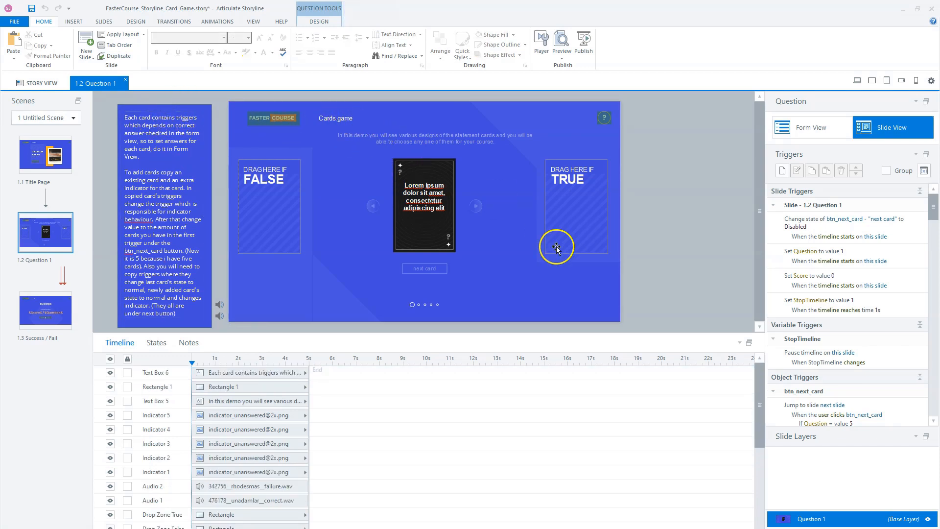
{"action": "left_click", "coordinate": [45, 153]}
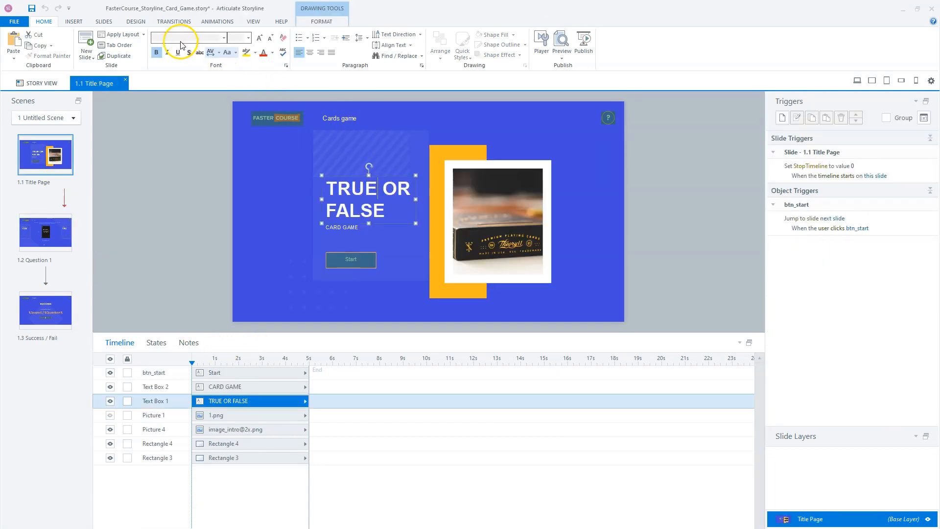
{"action": "left_click", "coordinate": [342, 226]}
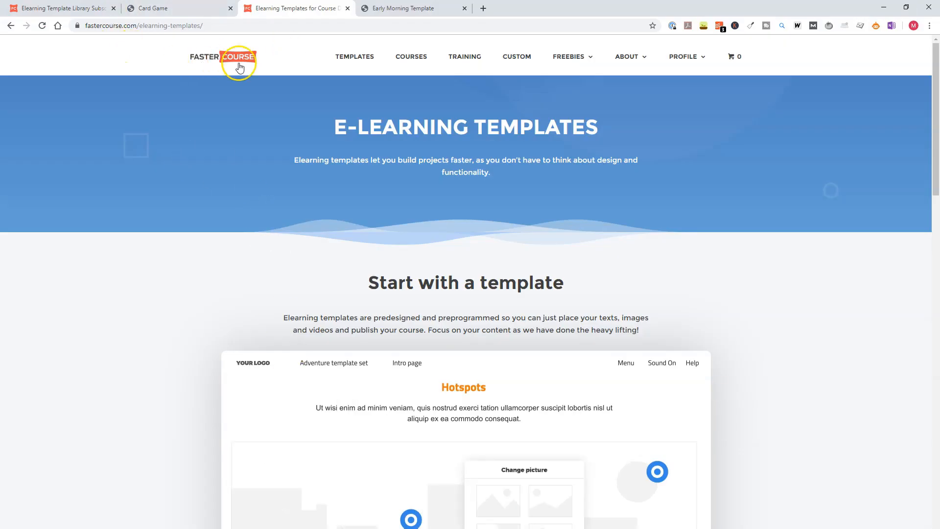
Step: From the TEMPLATES overview page, go to the Articulate Storyline templates offer
{"action": "left_click", "coordinate": [411, 519]}
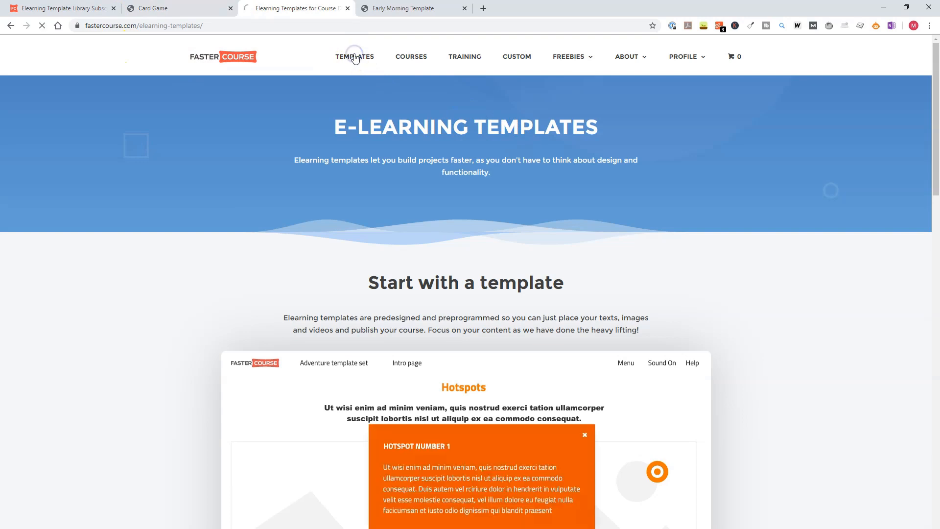
{"action": "left_click", "coordinate": [584, 434]}
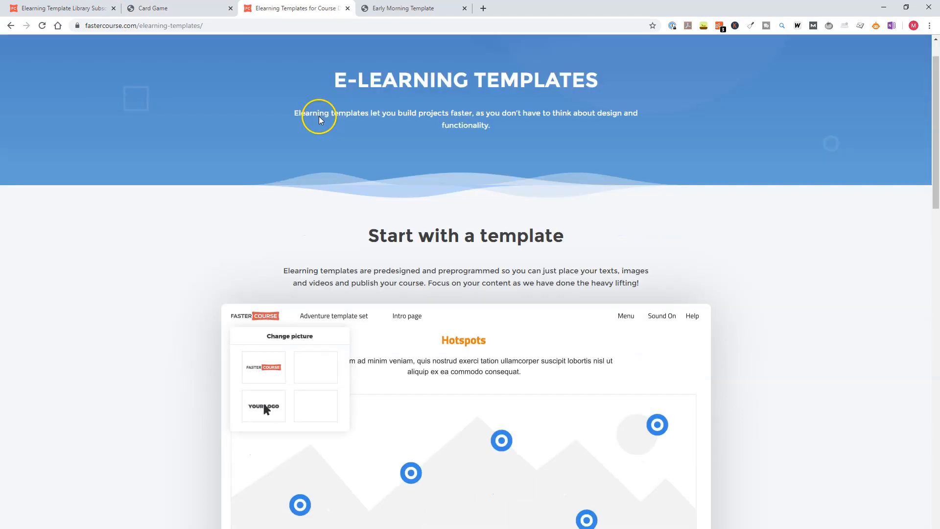
{"action": "scroll", "scroll_direction": "down", "scroll_amount": 3}
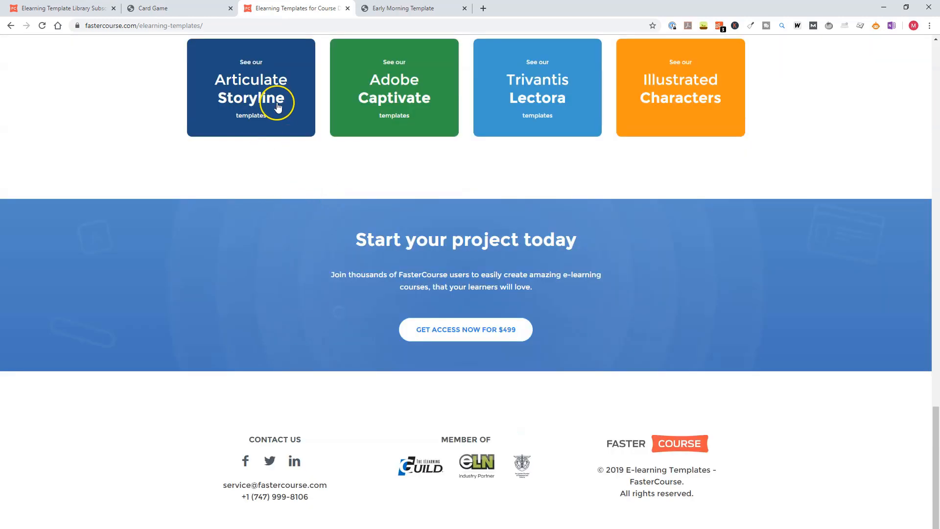
{"action": "left_click", "coordinate": [251, 108]}
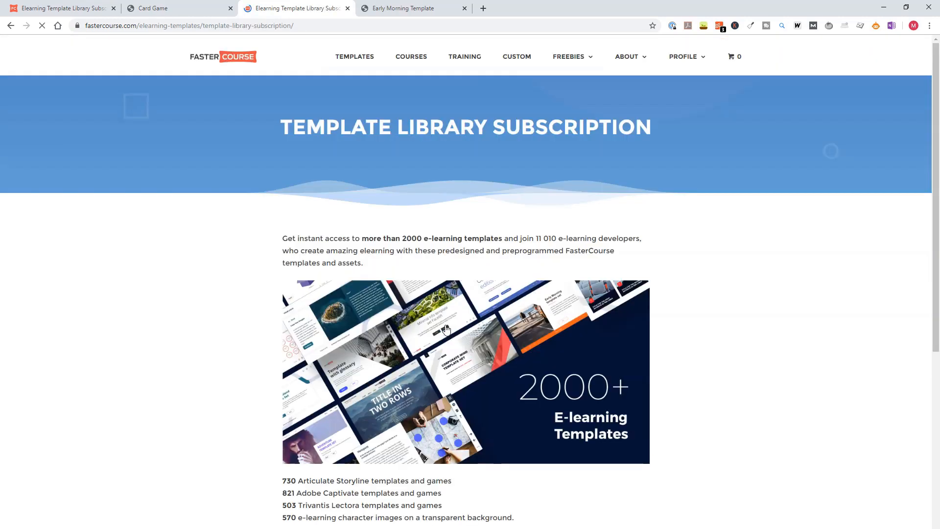
Step: Choose $499.00 – SUBSCRIBE NOW to add the Template Library Subscription to the cart
{"action": "scroll", "scroll_direction": "down", "scroll_amount": 3}
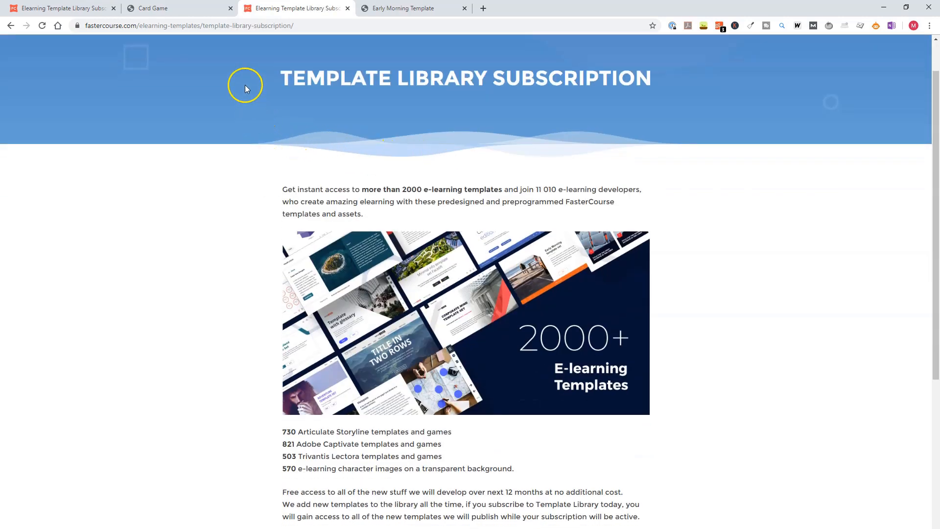
{"action": "scroll", "scroll_direction": "down", "scroll_amount": 3}
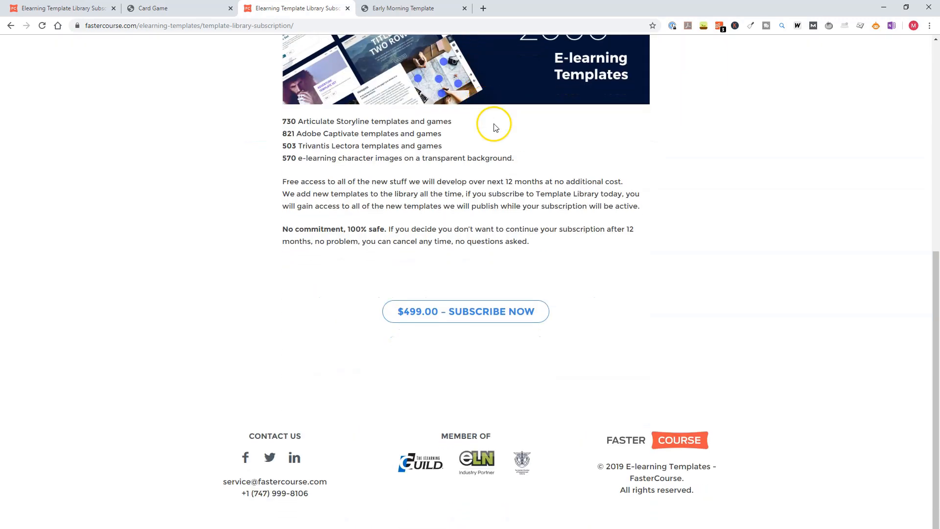
{"action": "left_click", "coordinate": [465, 311]}
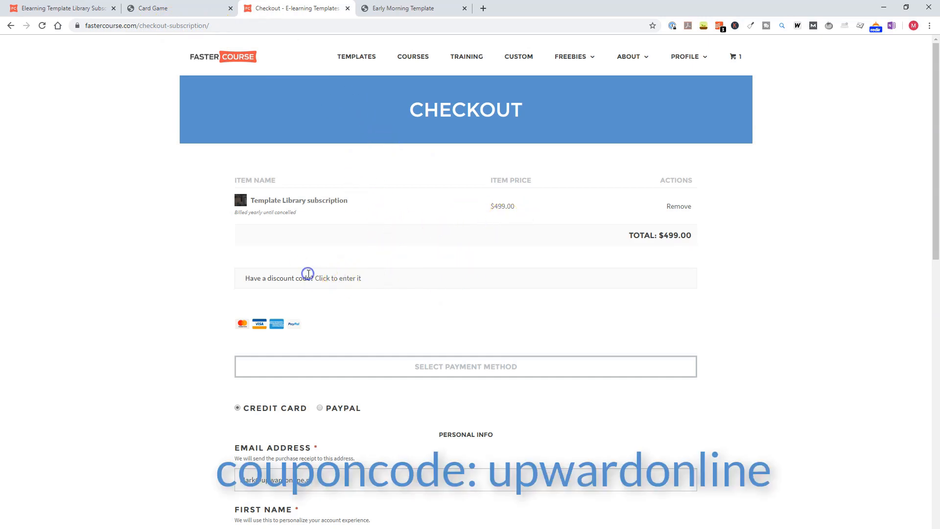
{"action": "mouse_move", "coordinate": [304, 277]}
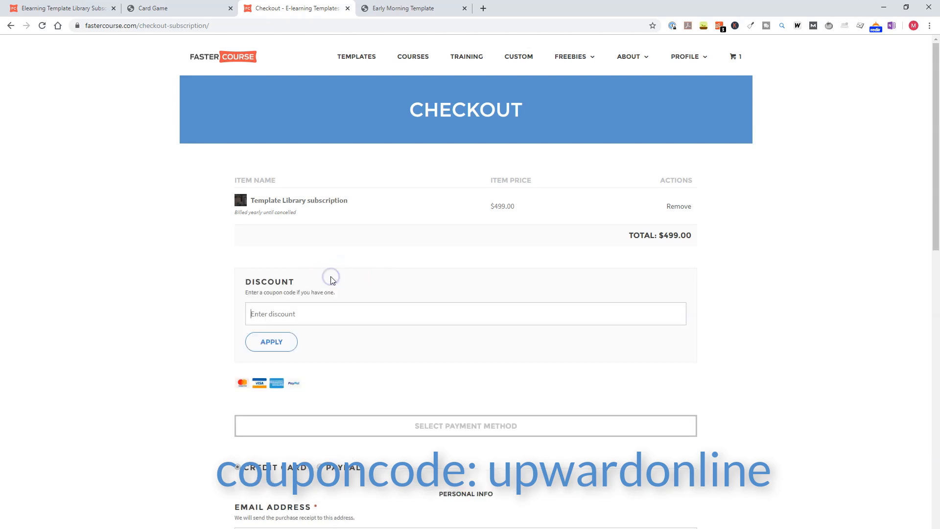
Step: Enter coupon upwardonline and apply it for 10% off, giving a $449.10 checkout total
{"action": "type", "text": "upwardonline"}
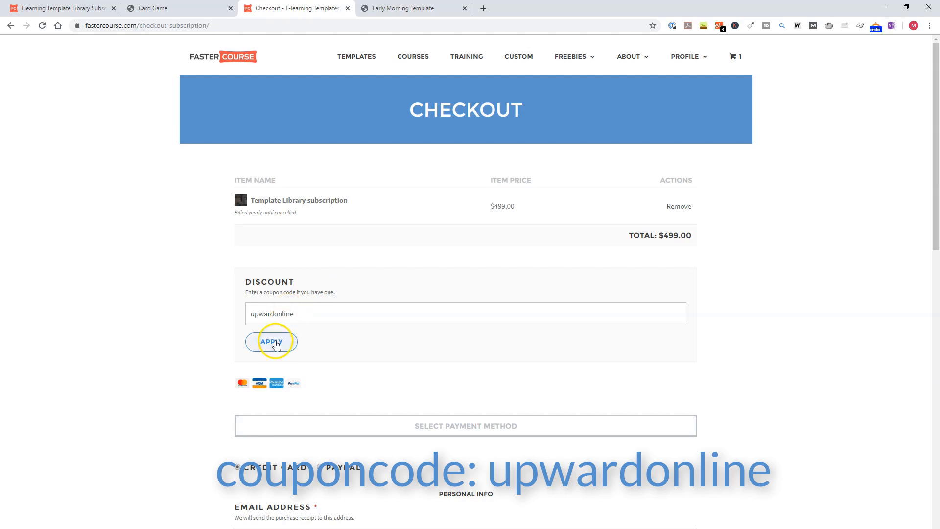
{"action": "left_click", "coordinate": [271, 341]}
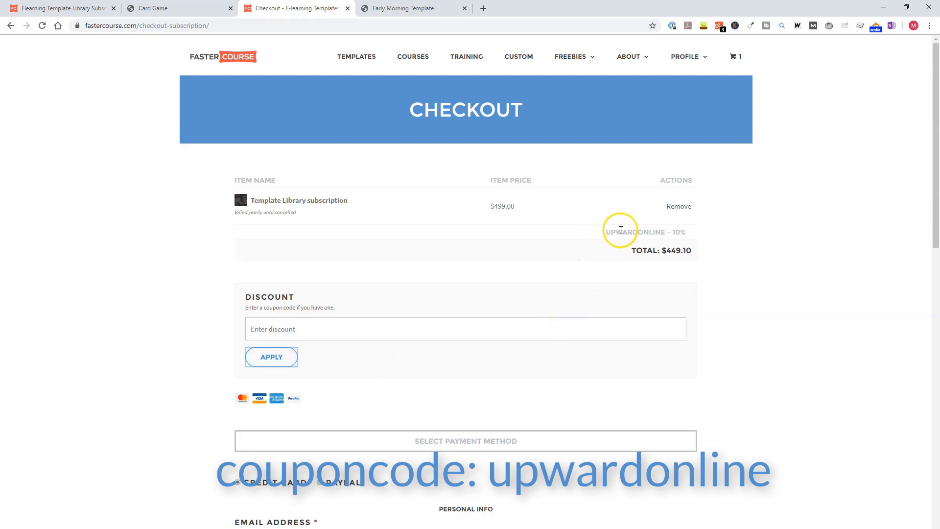
{"action": "mouse_move", "coordinate": [531, 214]}
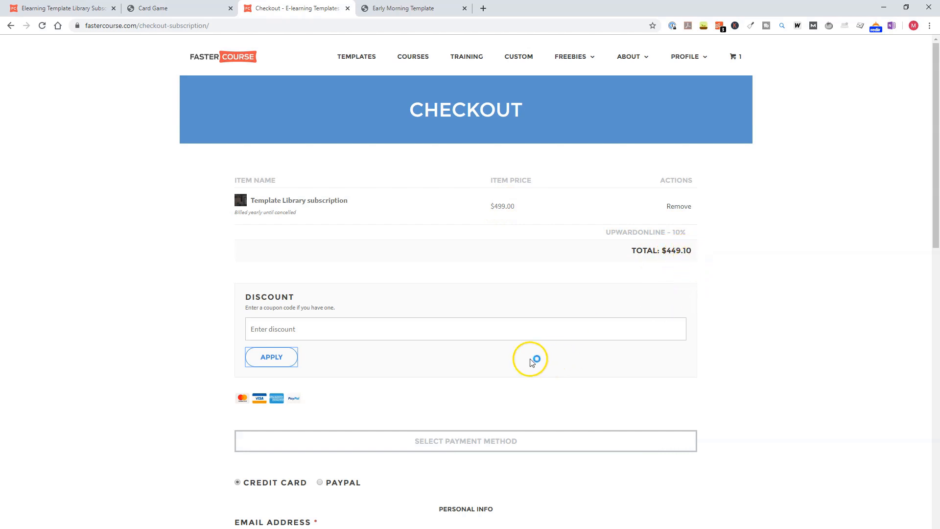
{"action": "scroll", "scroll_direction": "down", "scroll_amount": 3}
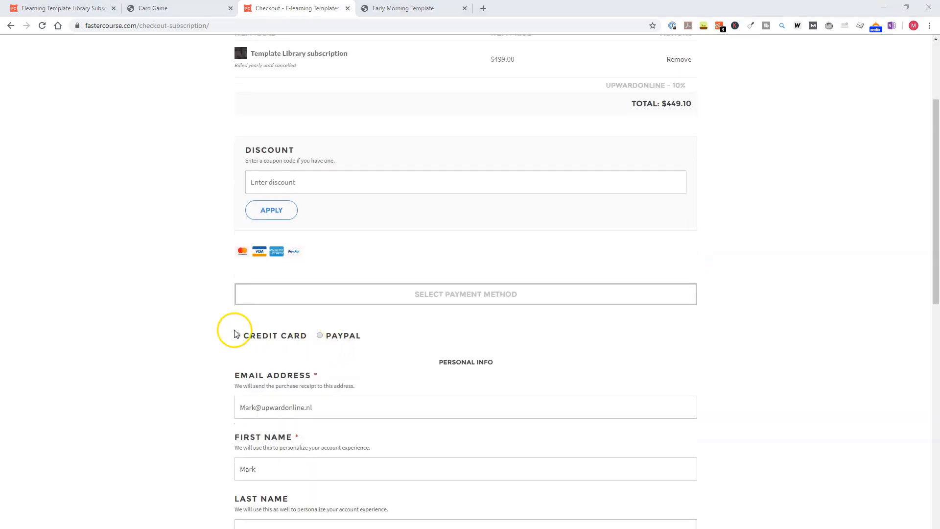
{"action": "left_click", "coordinate": [237, 335]}
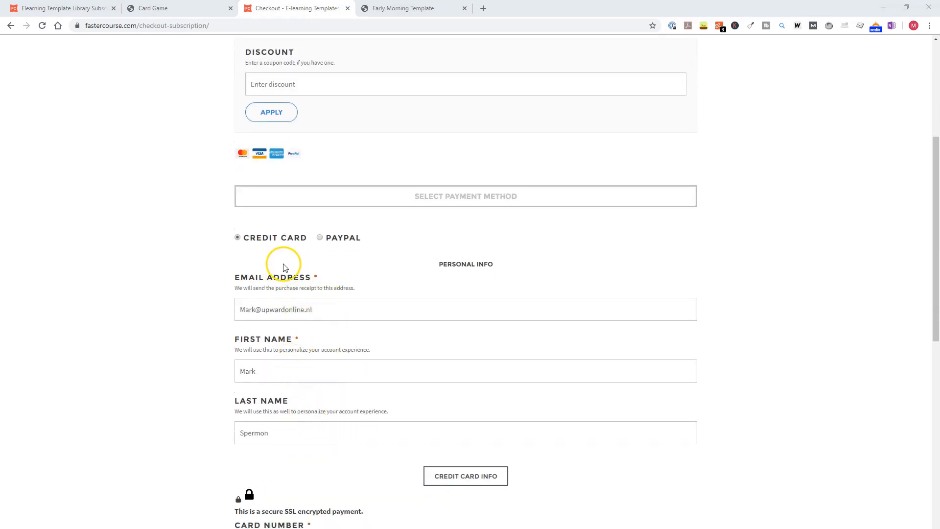
{"action": "mouse_move", "coordinate": [290, 299]}
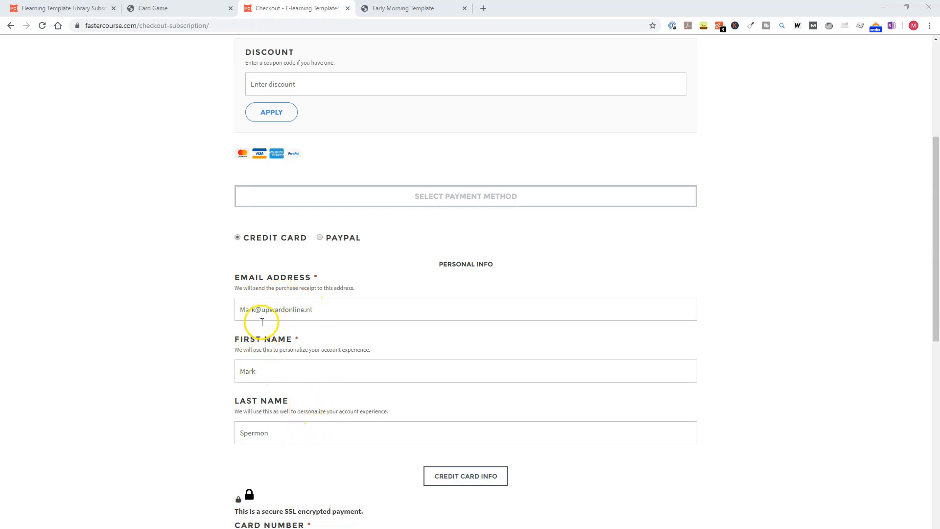
{"action": "scroll", "scroll_direction": "down", "scroll_amount": 3}
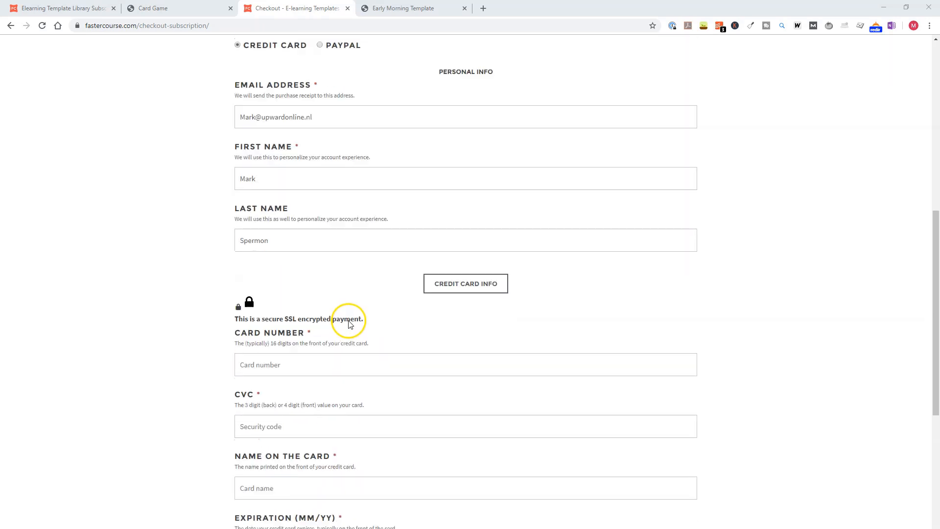
{"action": "scroll", "scroll_direction": "down", "scroll_amount": 3}
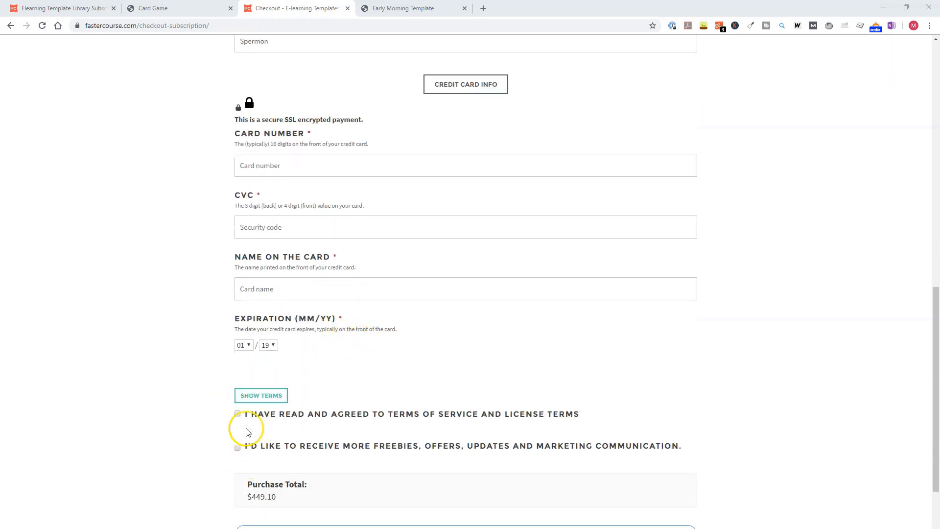
{"action": "scroll", "scroll_direction": "down", "scroll_amount": 3}
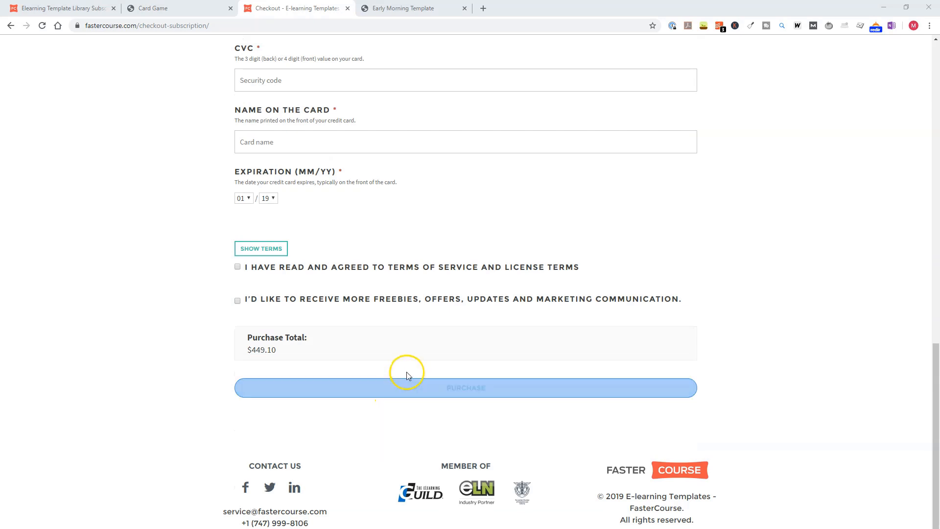